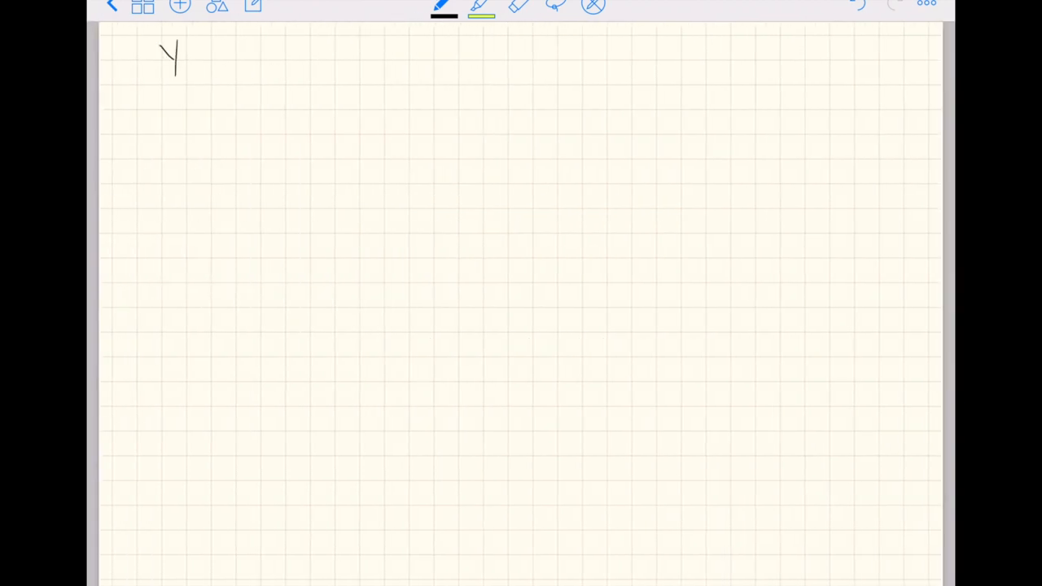
Handwrite Y_n ~ N(β0 + Σ_{j=1}^J βj·x_nj, σ²) across the top of the page
left_click_drag(186, 73, 196, 85)
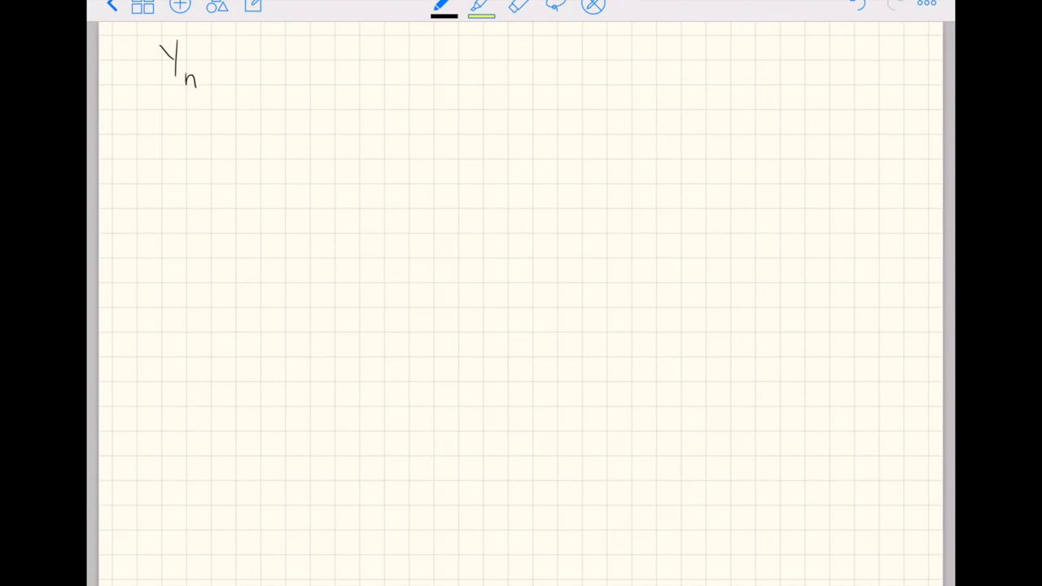
left_click_drag(220, 55, 214, 64)
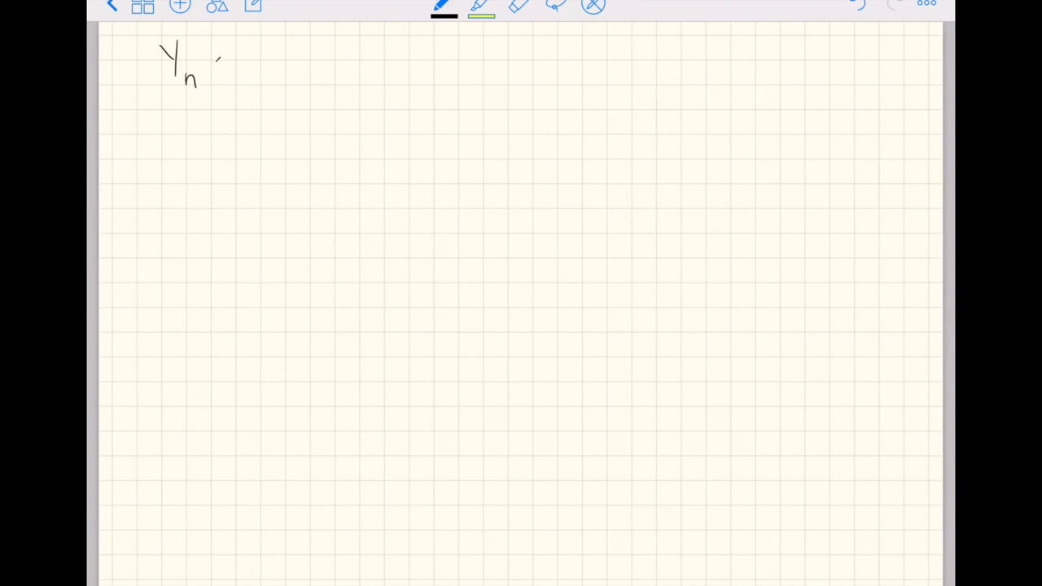
left_click_drag(224, 66, 309, 86)
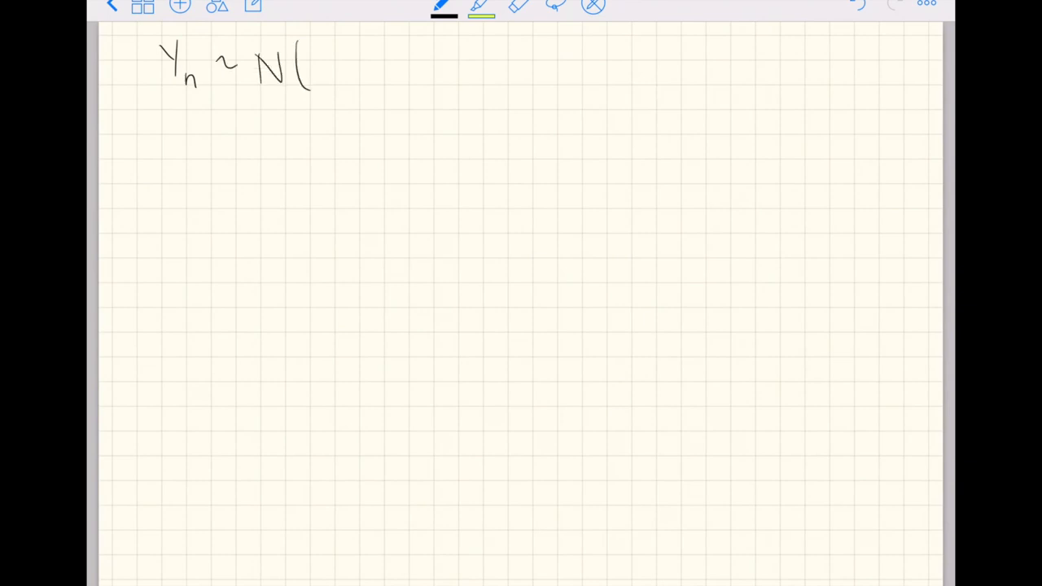
left_click_drag(322, 56, 342, 77)
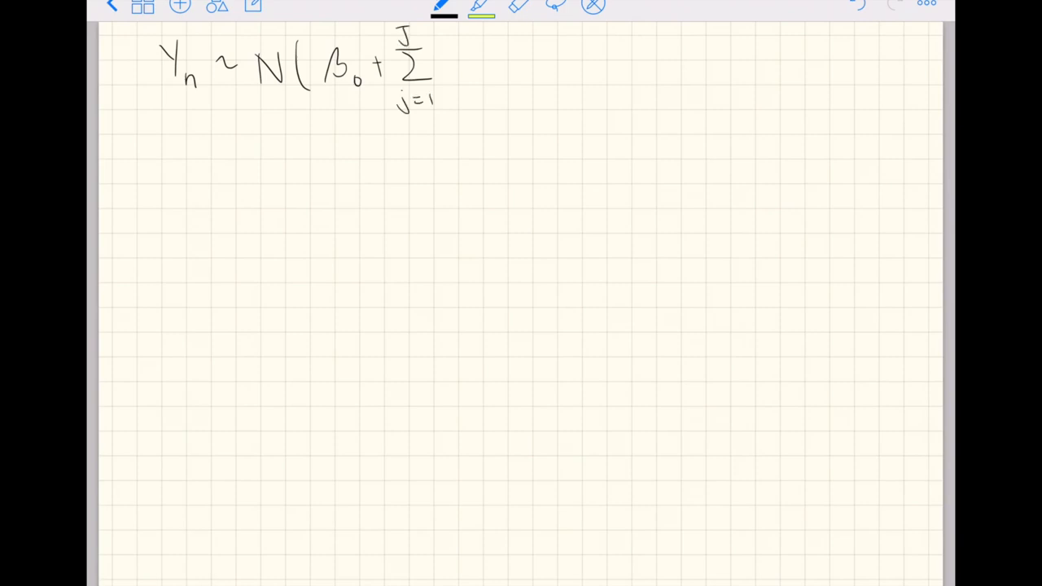
left_click_drag(439, 61, 468, 74)
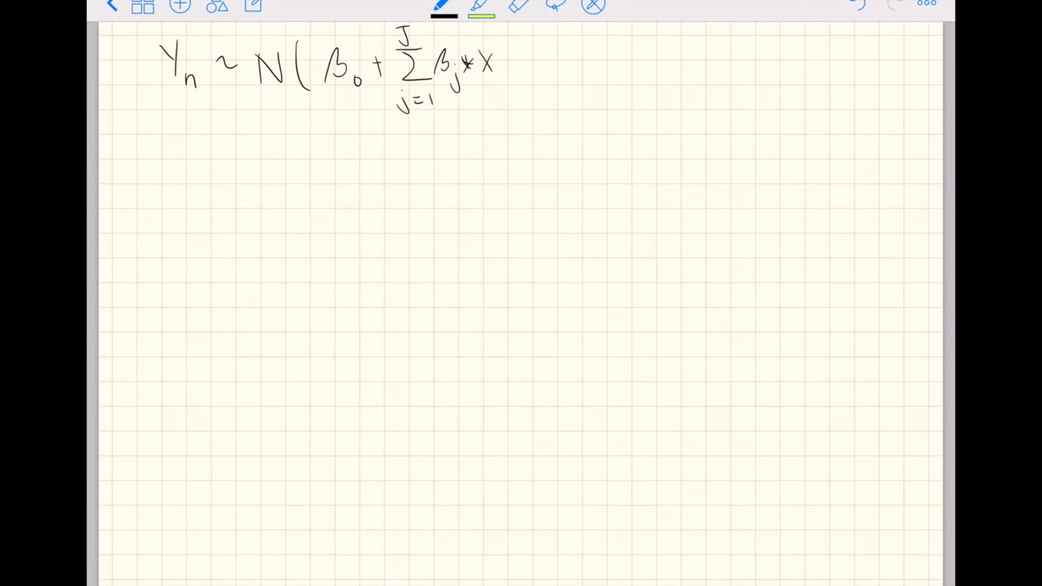
left_click_drag(500, 69, 513, 93)
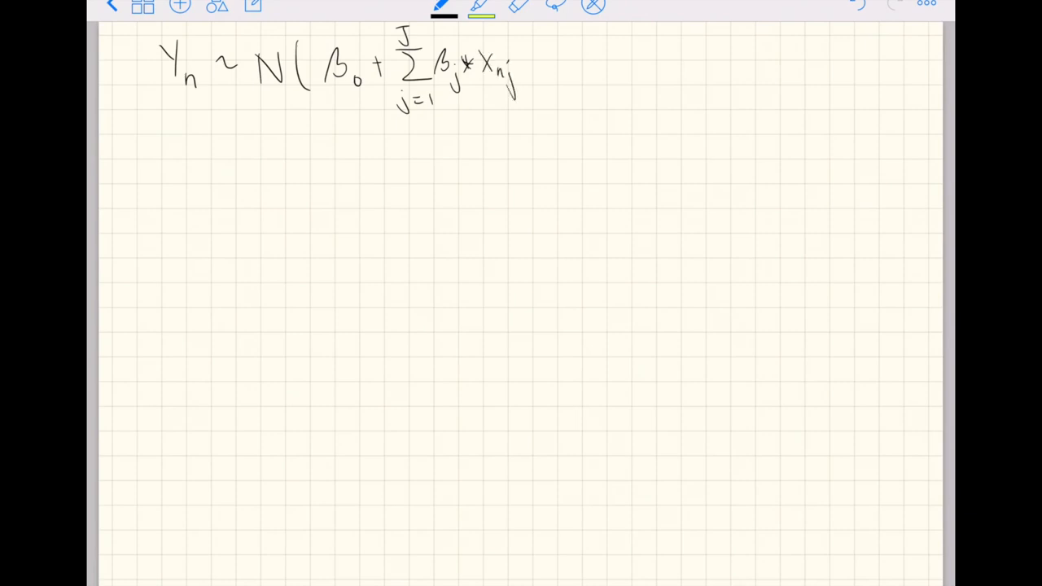
left_click_drag(527, 77, 530, 86)
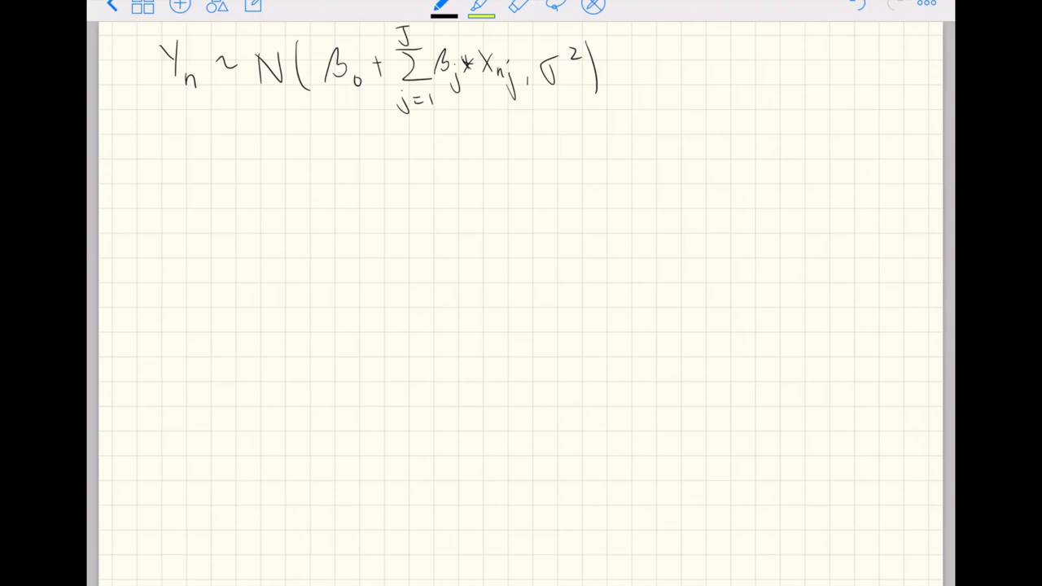
Handwrite the loss l(β|X,Y) = Σ_{n=1}^N (Y_n − (β0 + Σ βj·x_nj))² below the model
left_click_drag(150, 158, 155, 191)
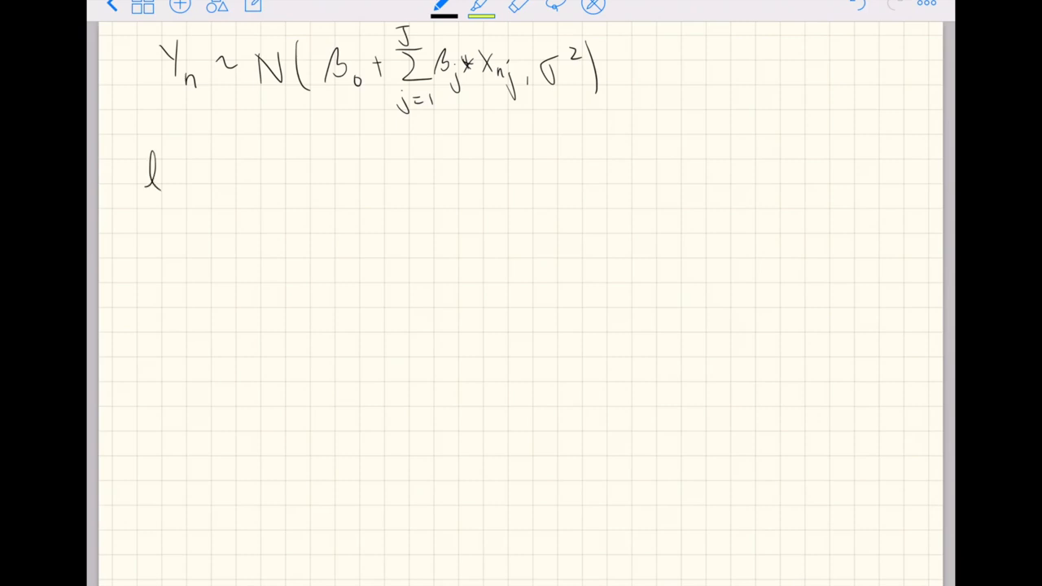
left_click_drag(171, 155, 219, 187)
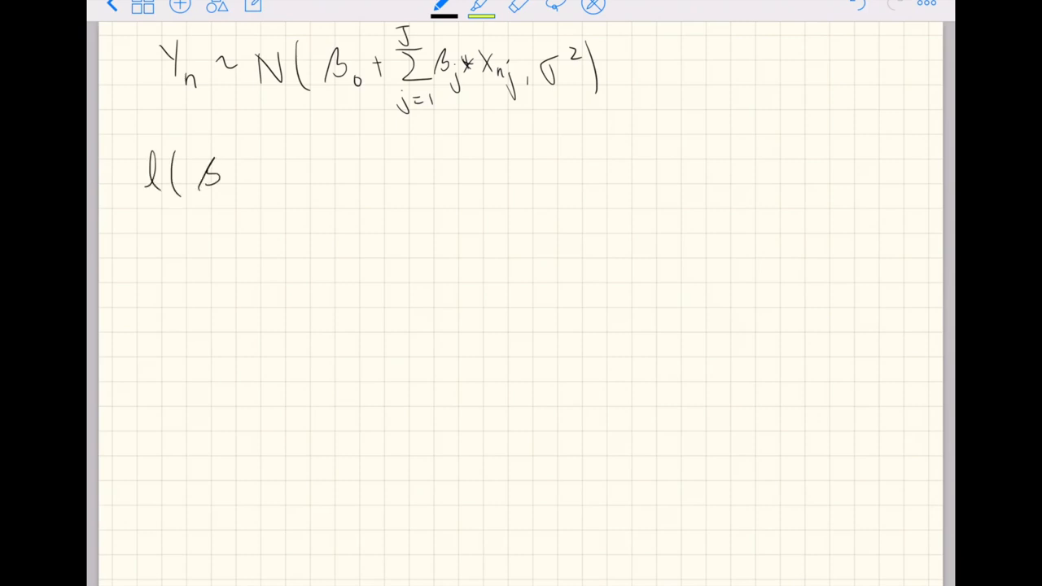
left_click_drag(203, 199, 220, 195)
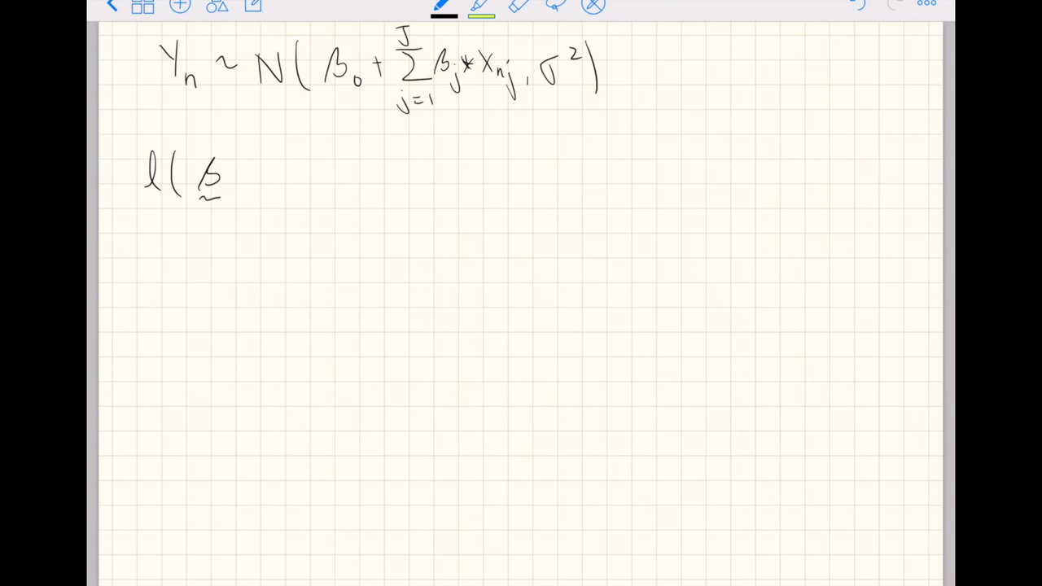
left_click_drag(236, 175, 322, 175)
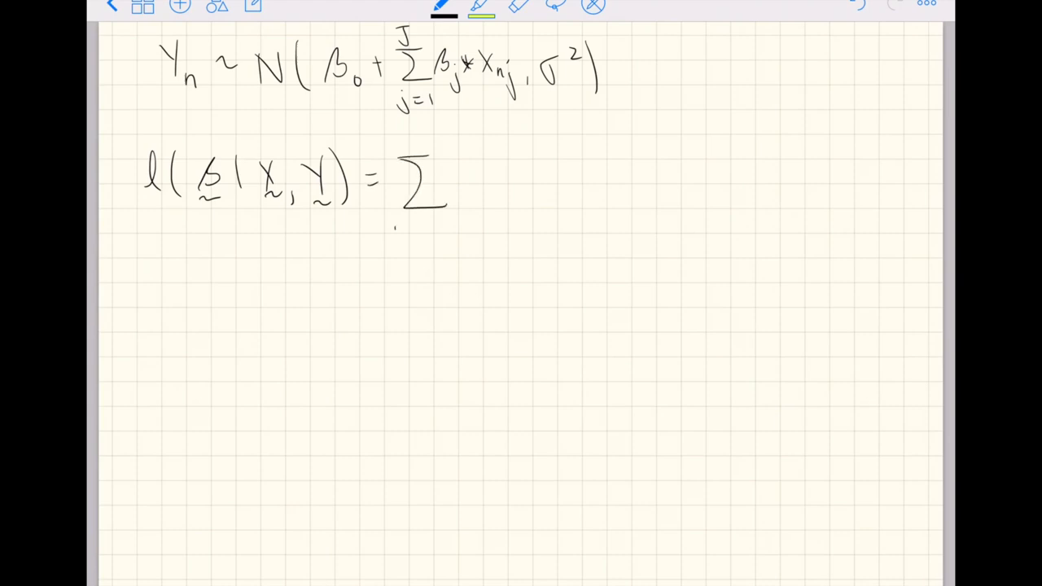
type("n=1")
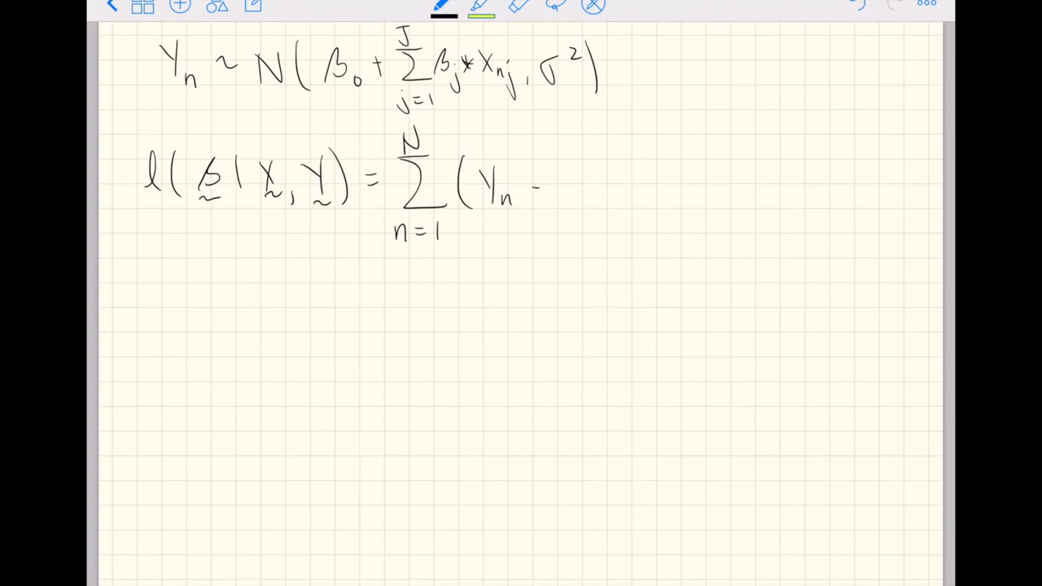
left_click_drag(558, 187, 623, 183)
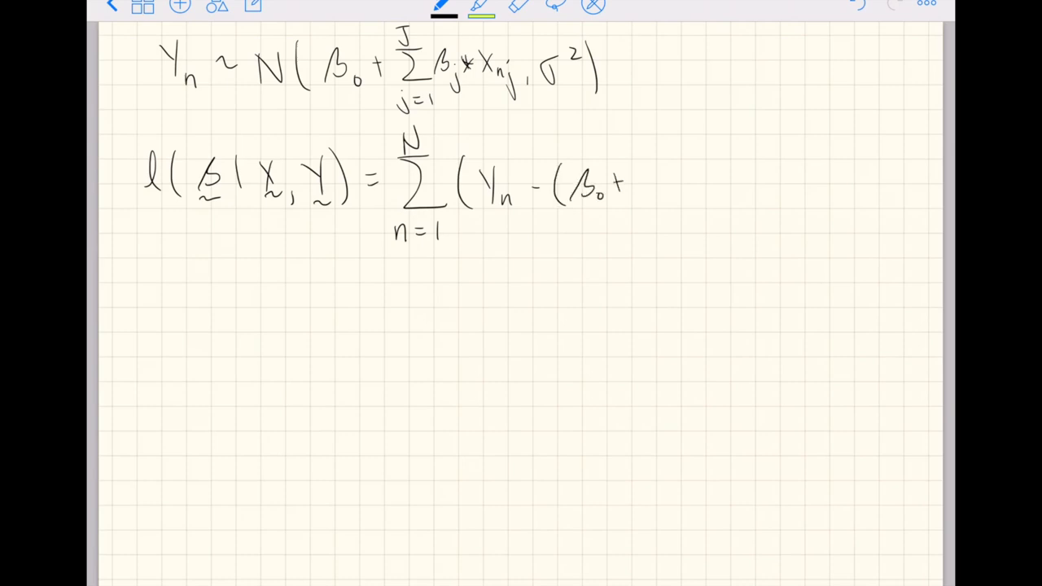
left_click_drag(643, 171, 659, 232)
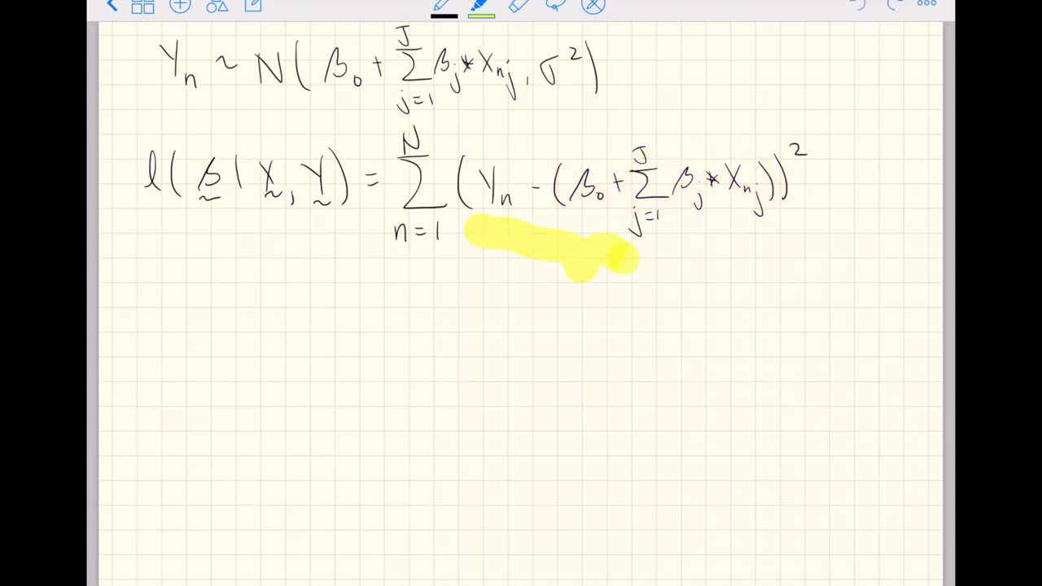
Erase the stray yellow highlight stroke and switch to the shape tool
left_click_drag(602, 260, 753, 240)
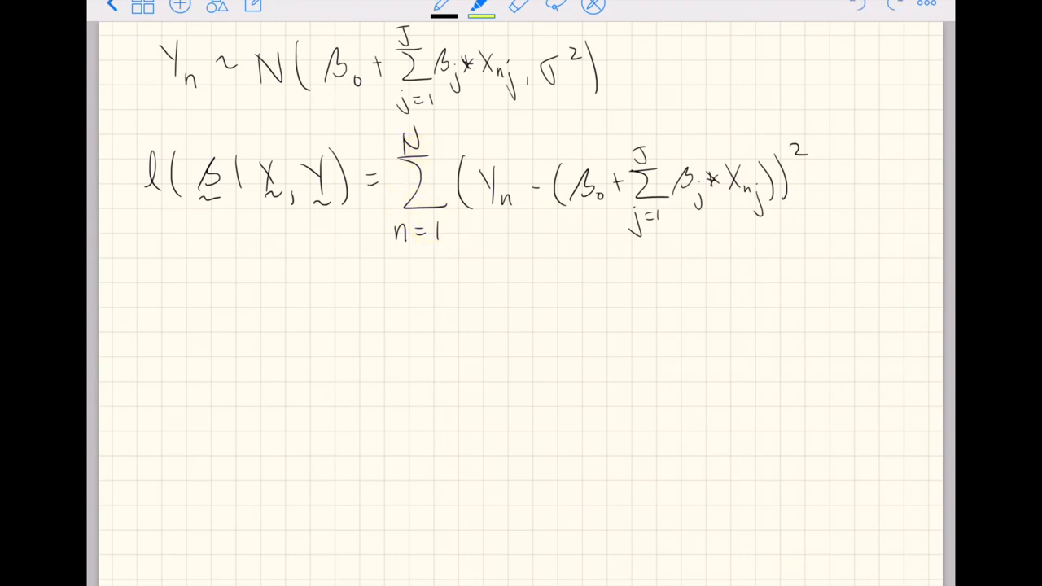
left_click(284, 260)
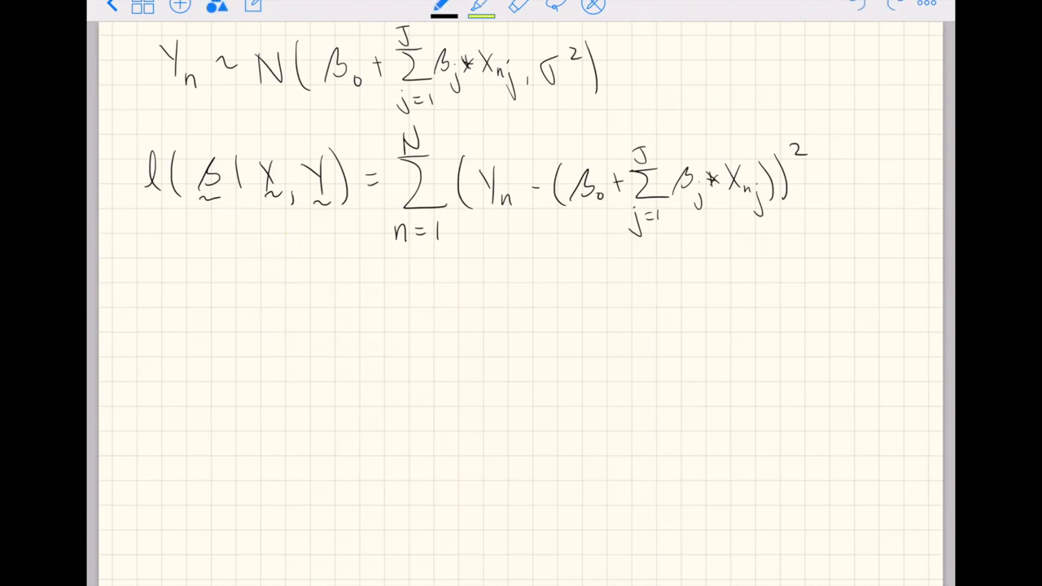
Draw vertical, horizontal and depth axes below the equations, labelled l(β), β1 and β2
left_click_drag(263, 259, 263, 467)
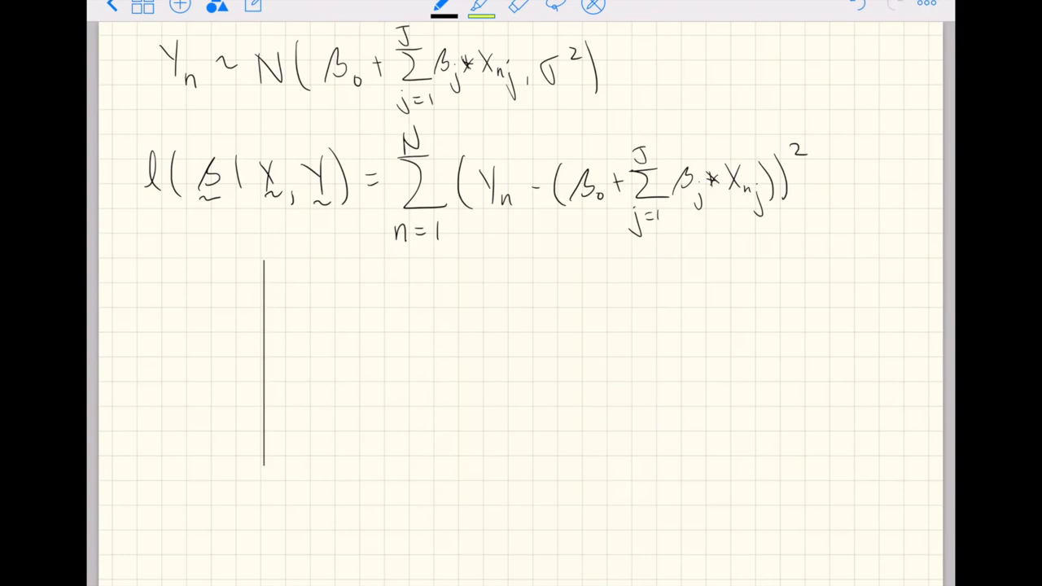
left_click_drag(265, 456, 617, 454)
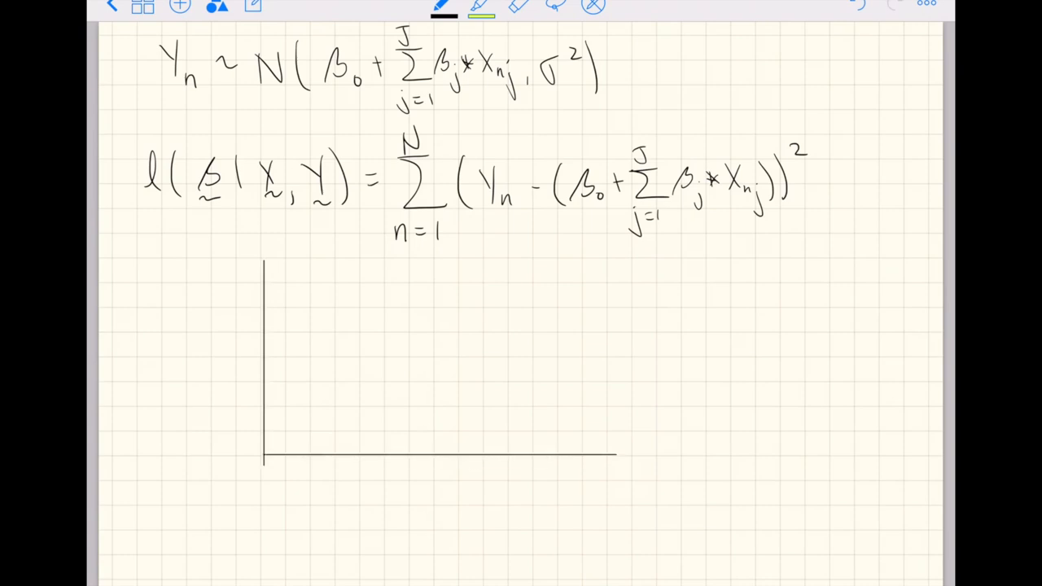
left_click_drag(265, 456, 155, 585)
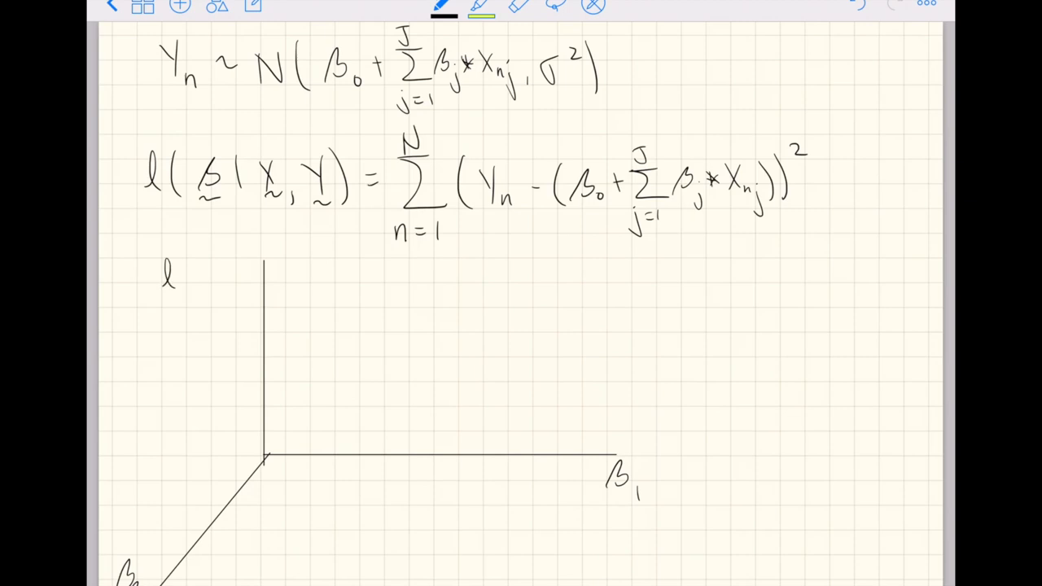
left_click_drag(183, 276, 236, 281)
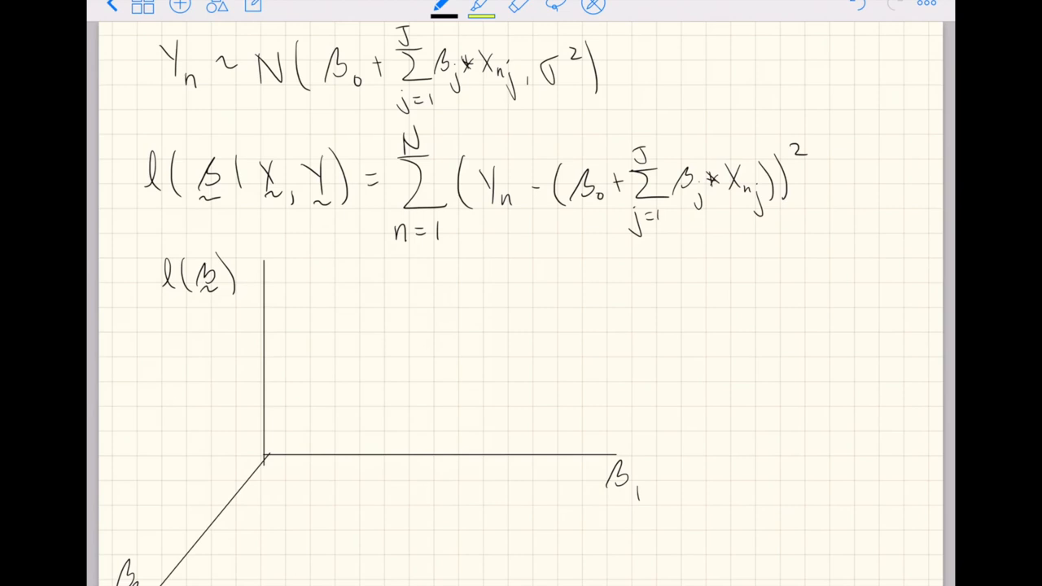
Sketch the bowl-shaped loss surface with a marked point dropped to the floor at (β₀, β)
left_click_drag(335, 305, 533, 427)
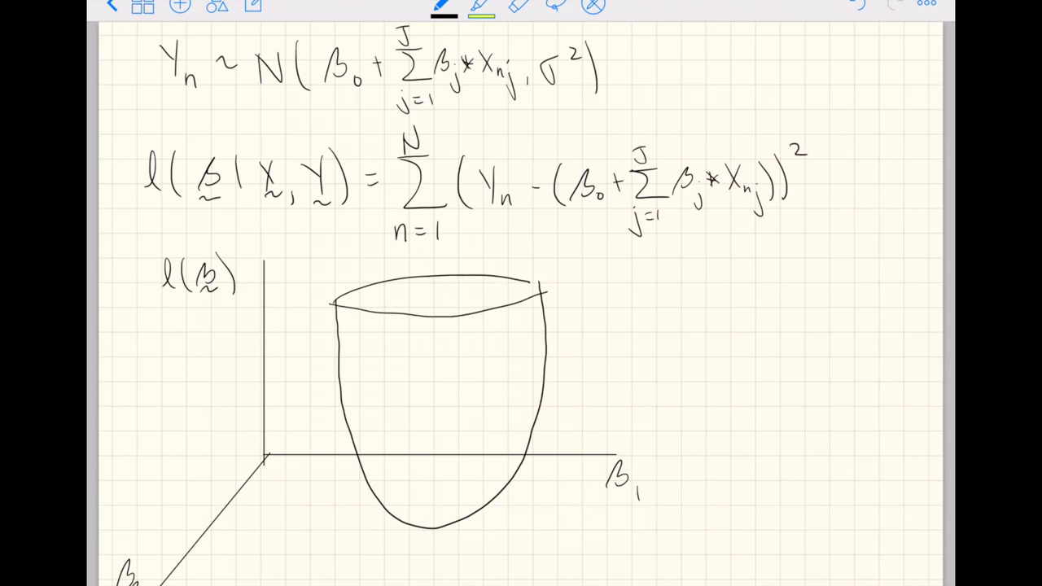
left_click_drag(346, 334, 375, 350)
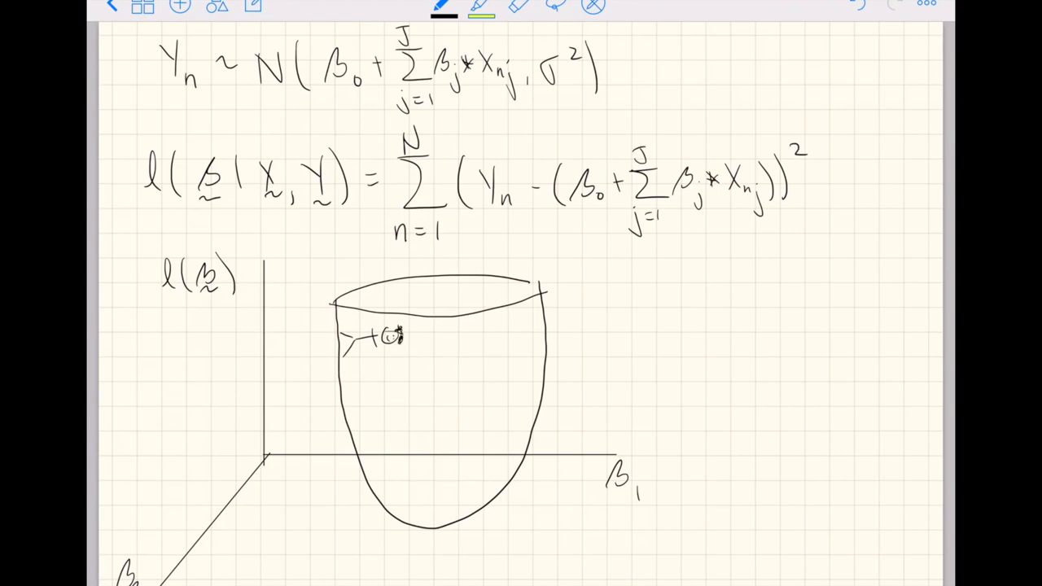
left_click_drag(333, 338, 332, 411)
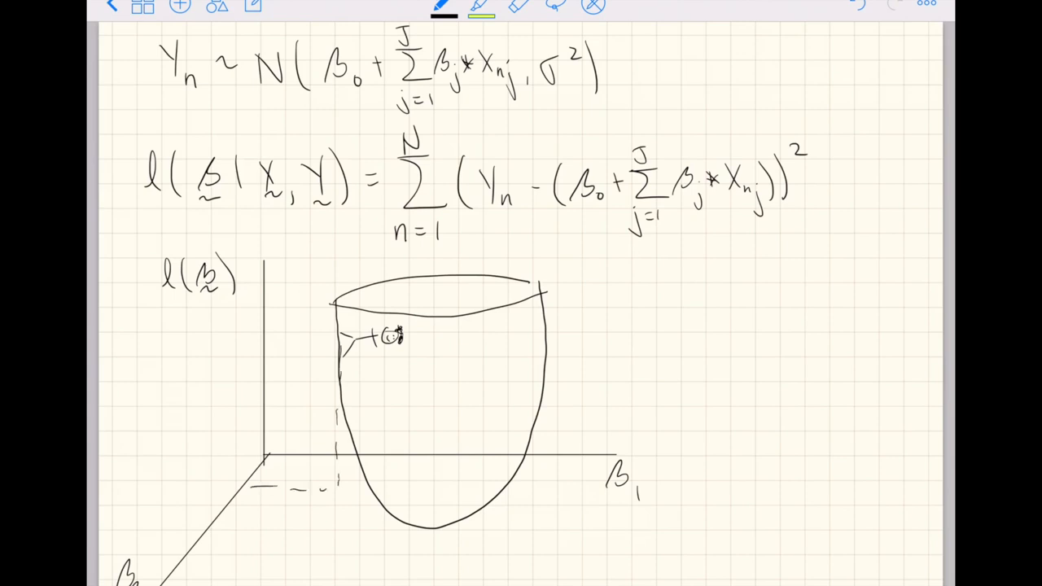
type("(β₀,β₂")
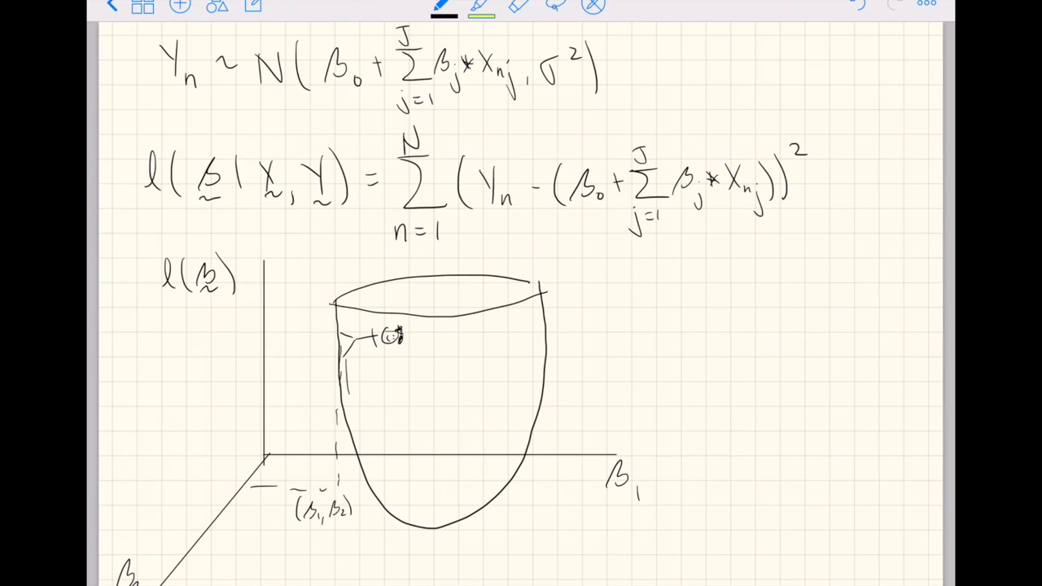
Draw the descent path to the bowl's bottom and label the minimum (β̂1, β̂2)
left_click_drag(350, 395, 394, 509)
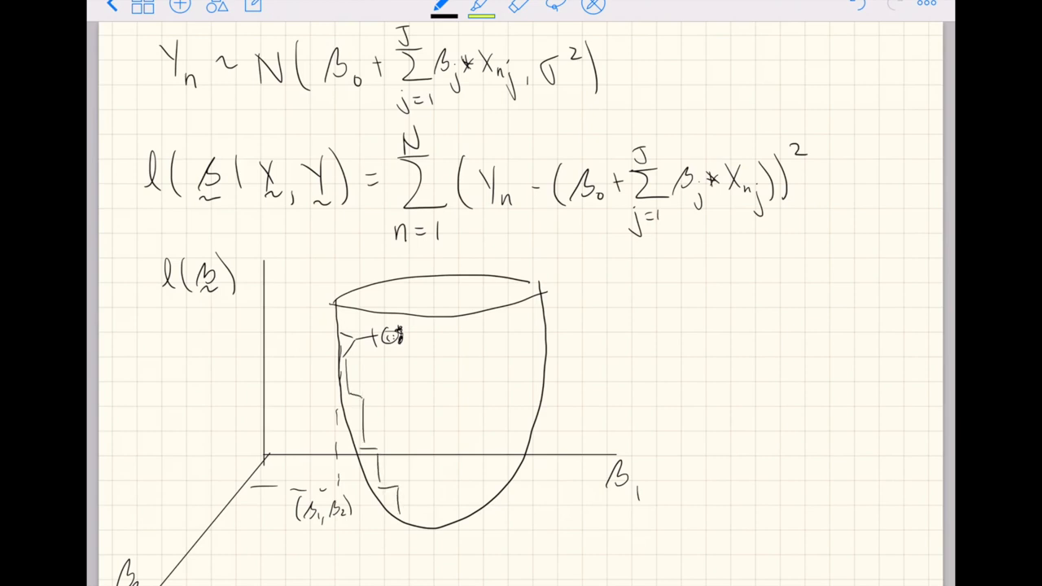
left_click(415, 545)
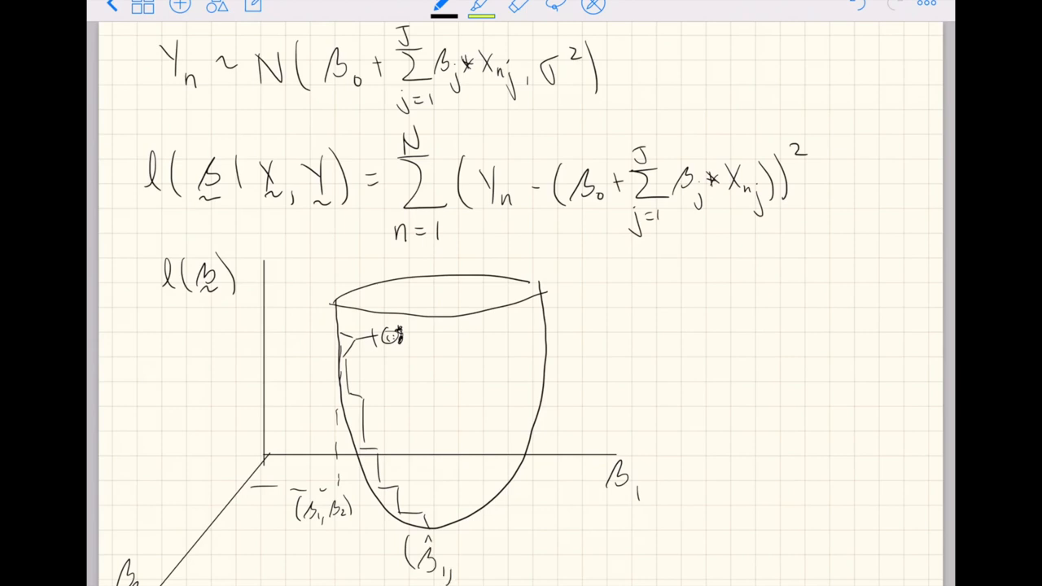
type("β̂₂)")
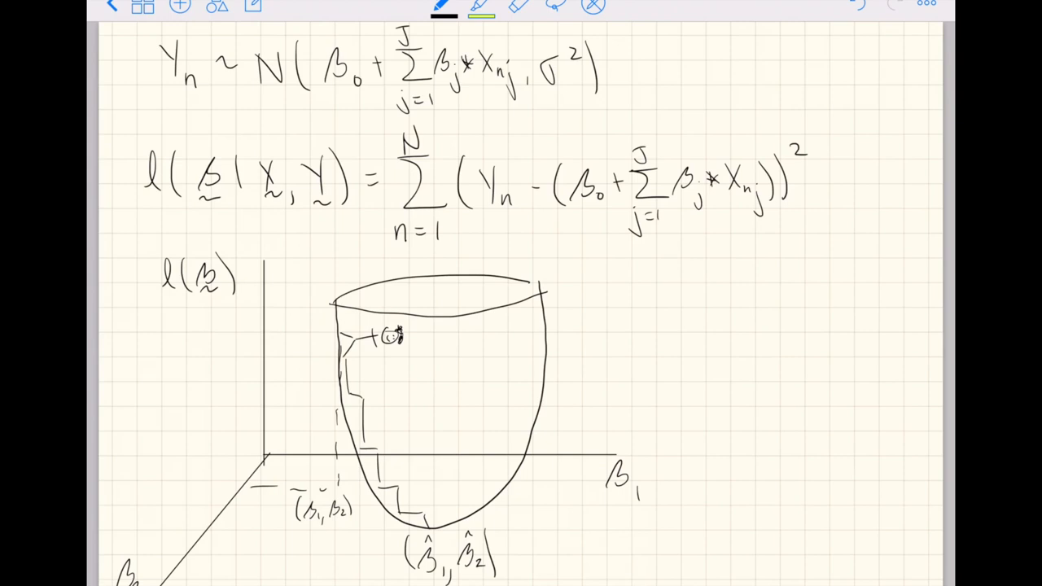
left_click_drag(607, 285, 606, 318)
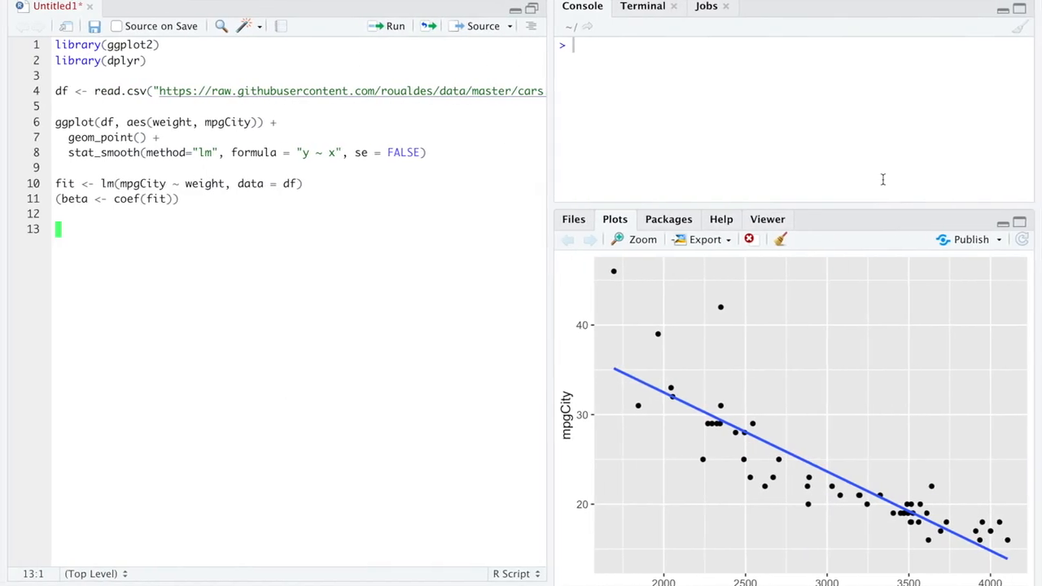
mouse_move(634, 158)
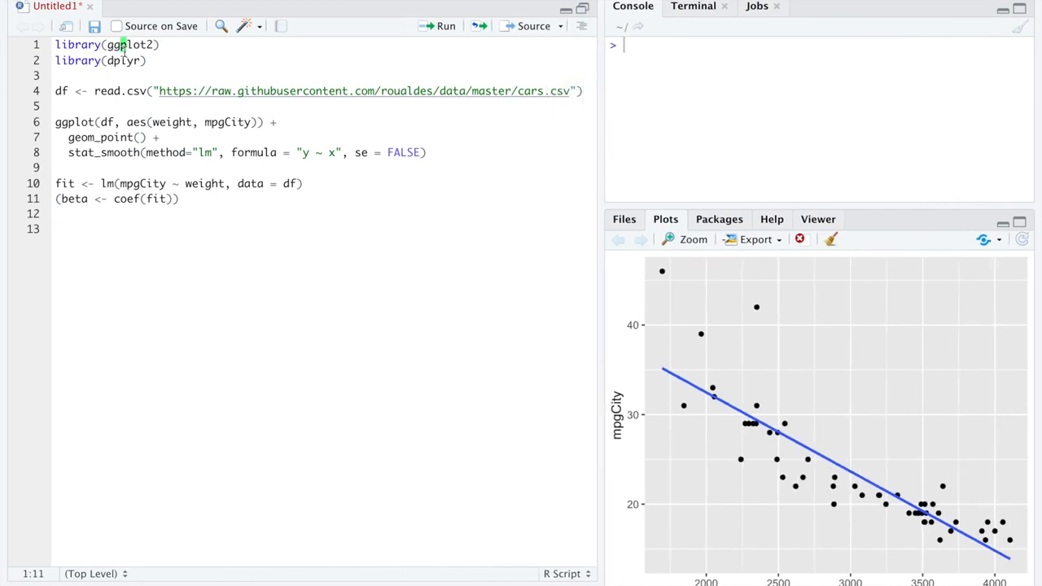
mouse_move(310, 183)
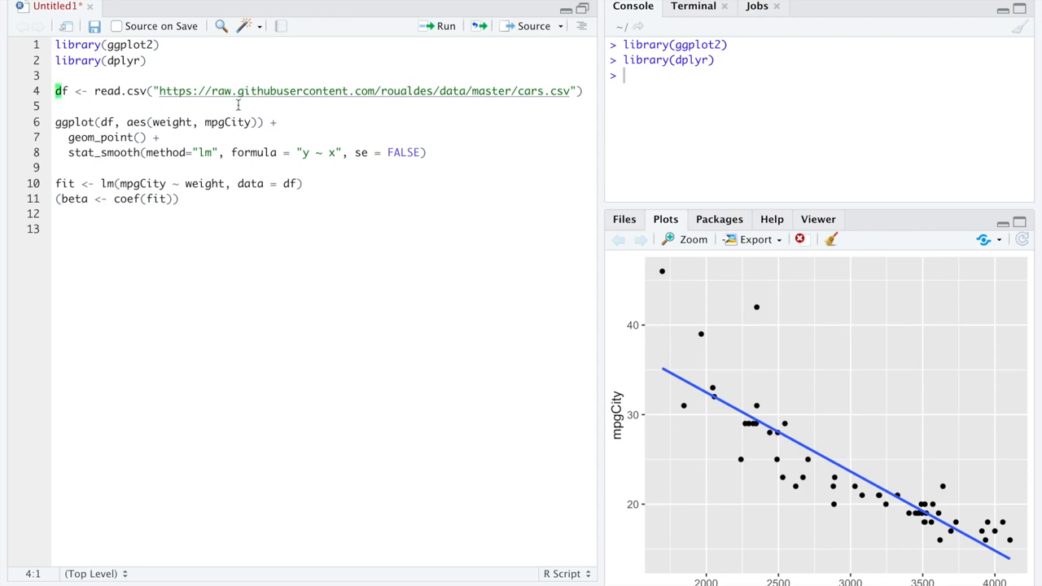
Select words in the cars data URL line of the script
double_click(541, 90)
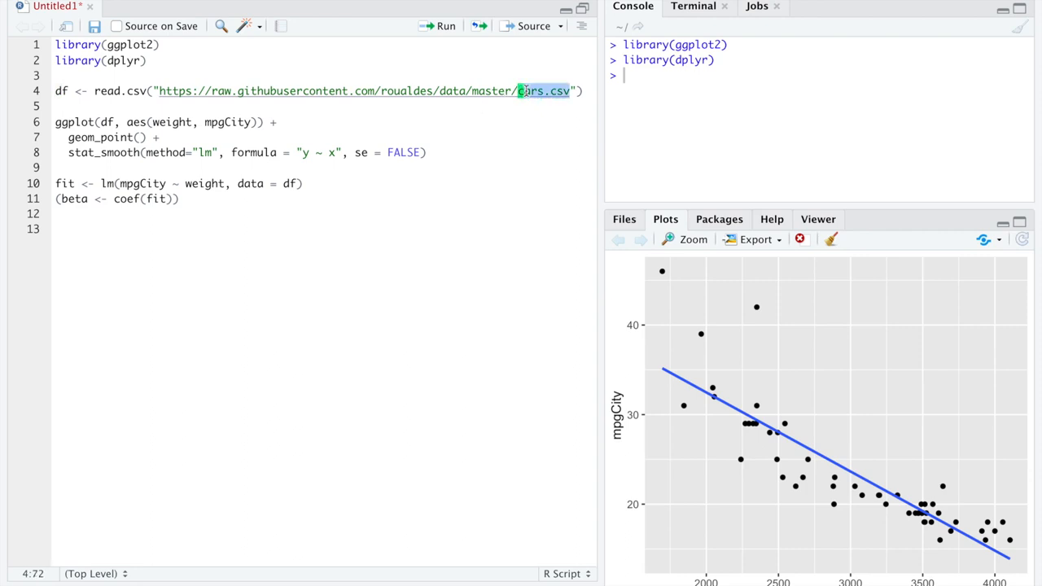
double_click(407, 91)
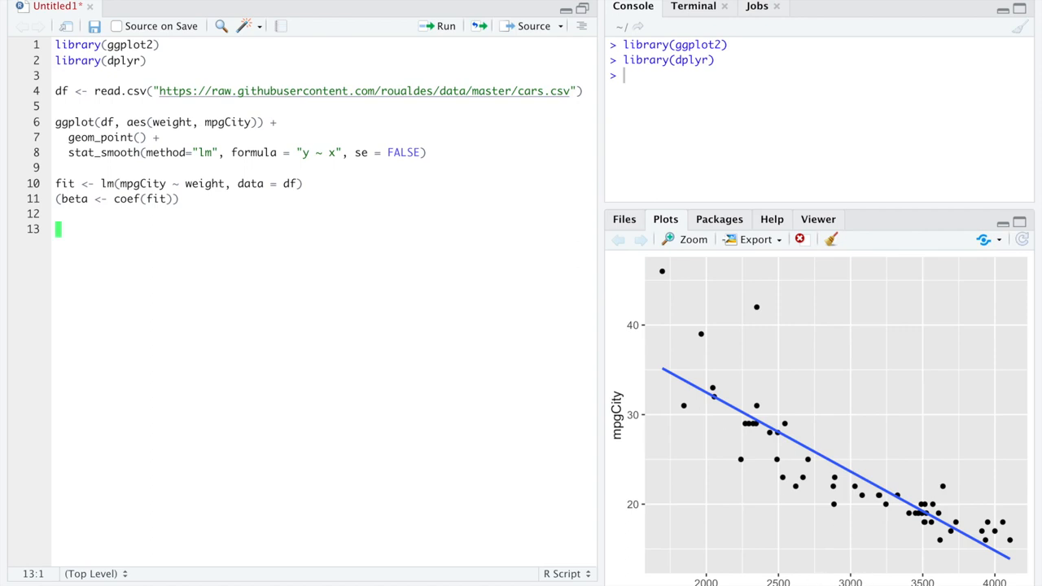
mouse_move(637, 433)
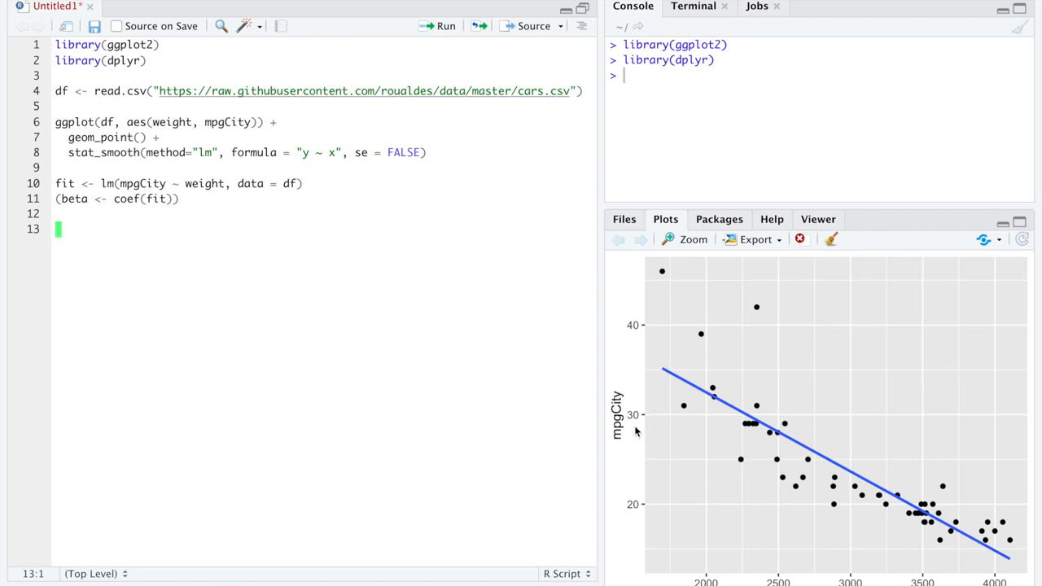
mouse_move(952, 521)
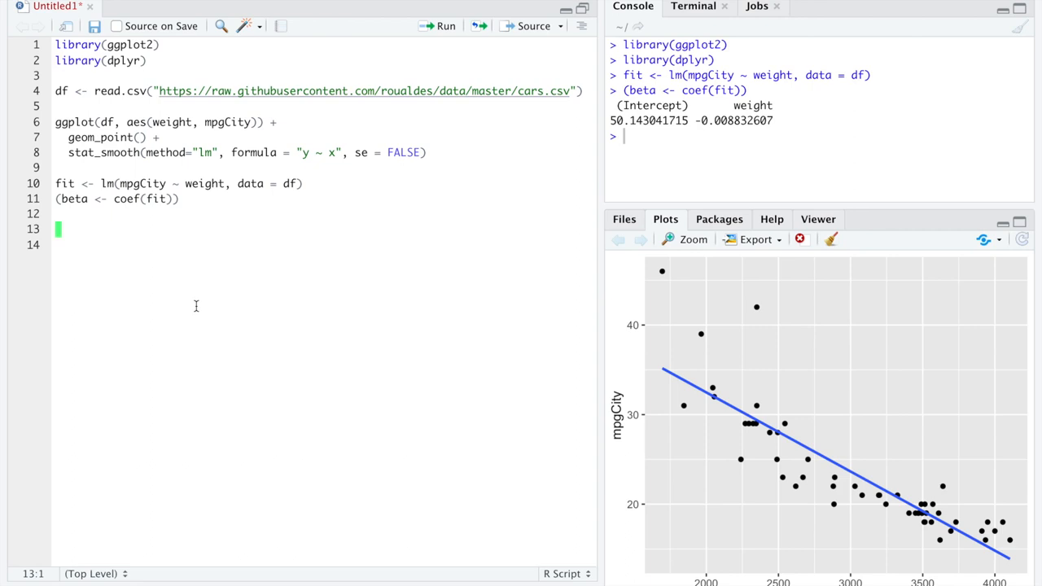
Start the definition linearmodel <- function(beta, X, y)
type("linearmo")
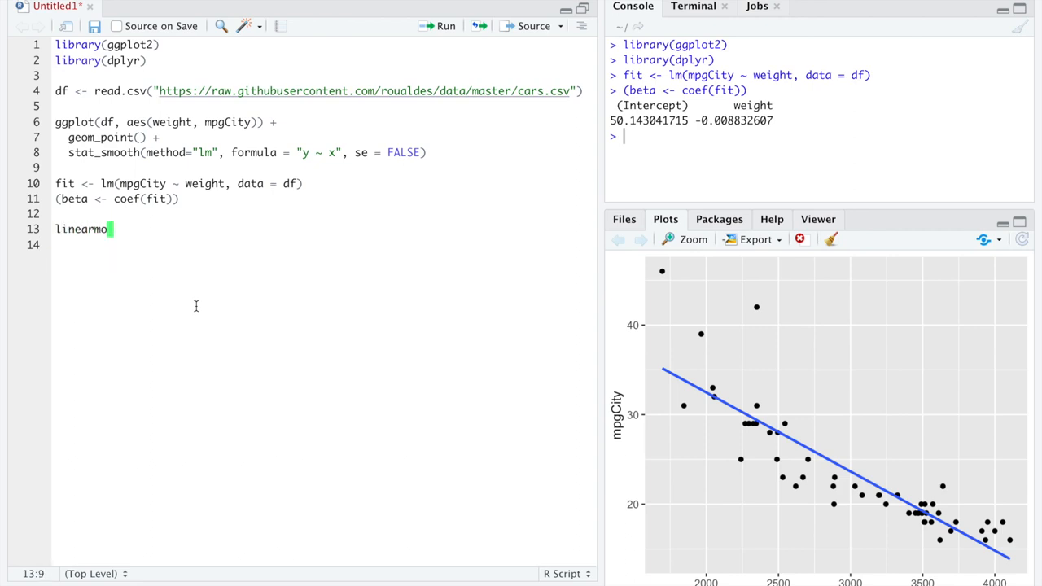
type("del <-")
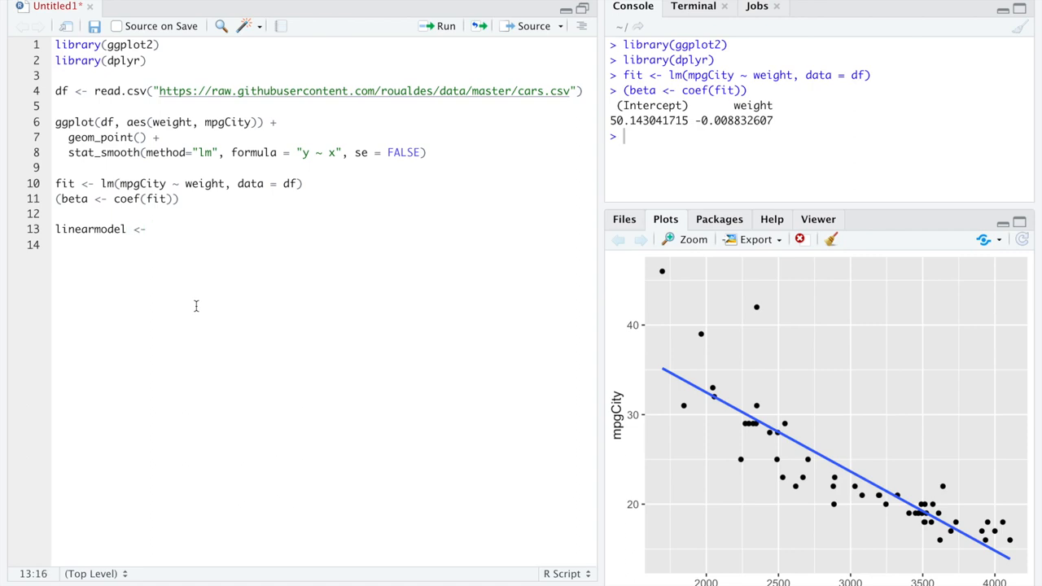
type("f")
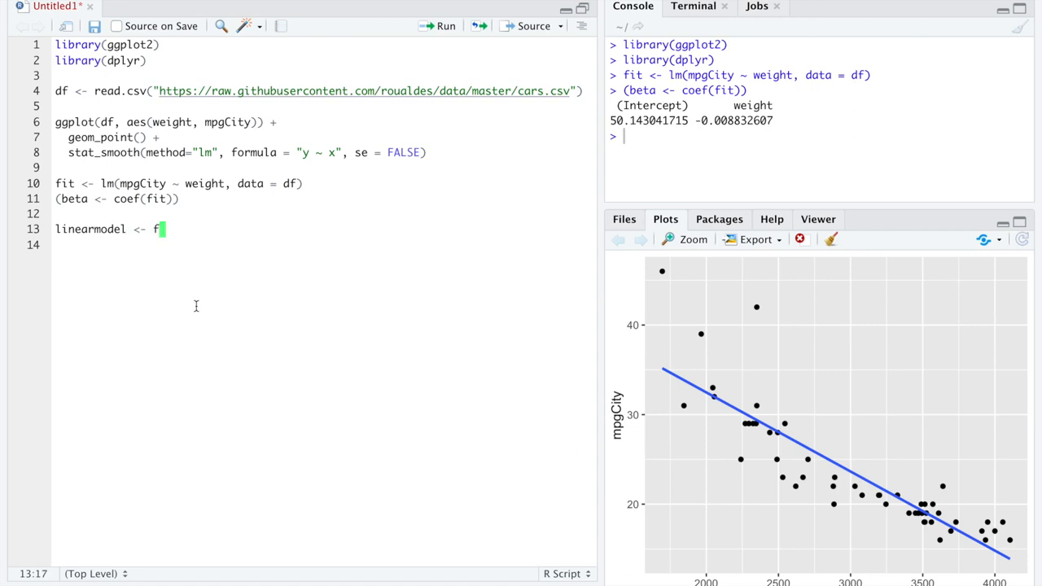
type("unction()")
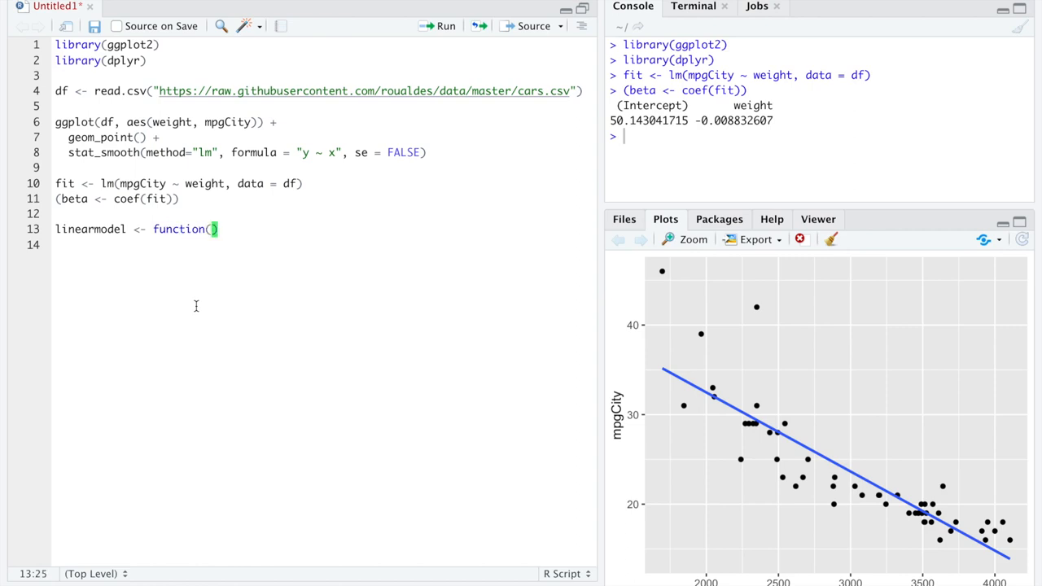
type("beta,")
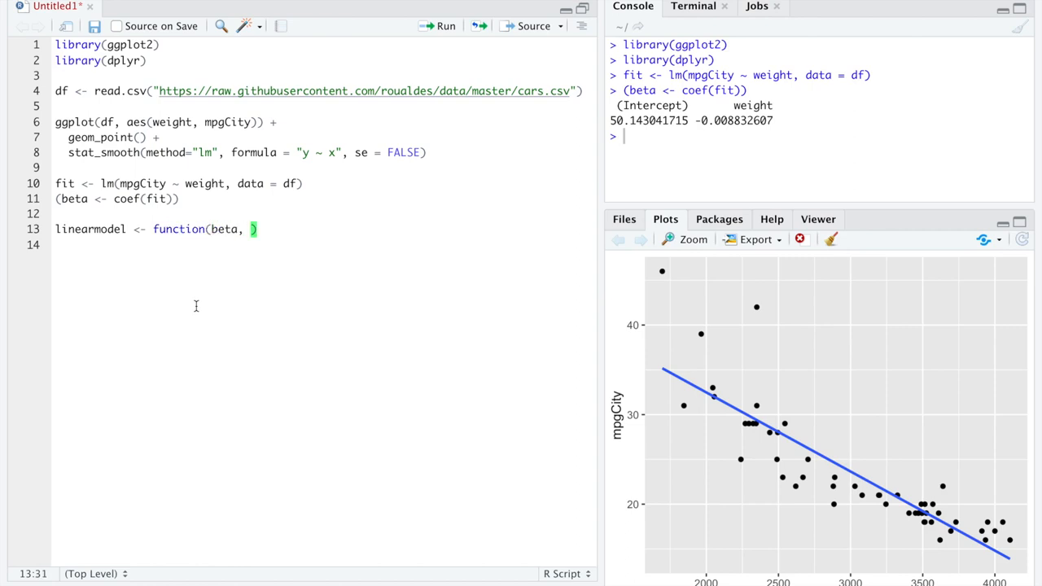
type("X,")
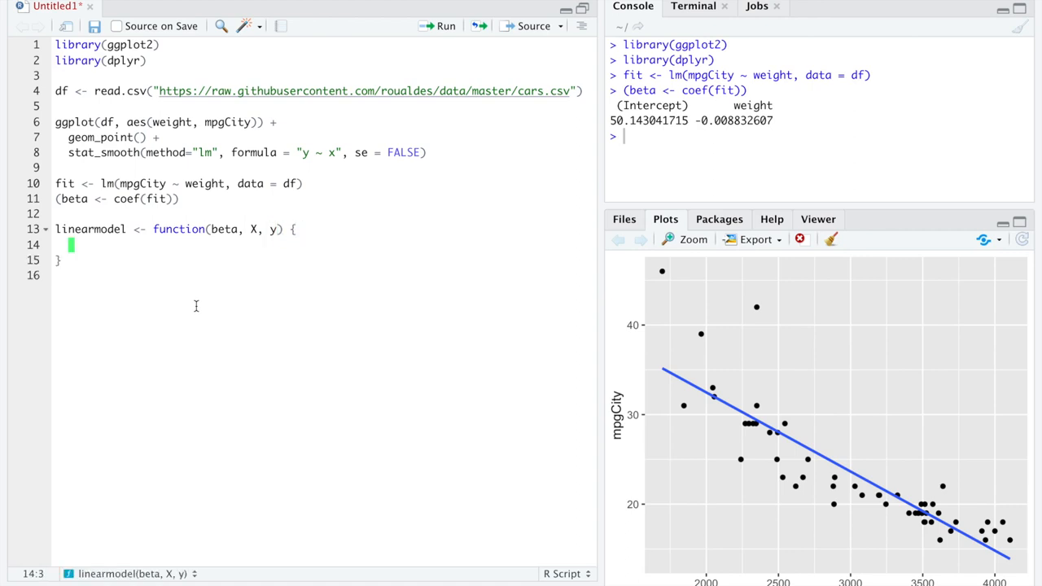
Compute yhat with apply(X, 1, function(row) ...) and return sum((y - yhat)^2)
type("yhat")
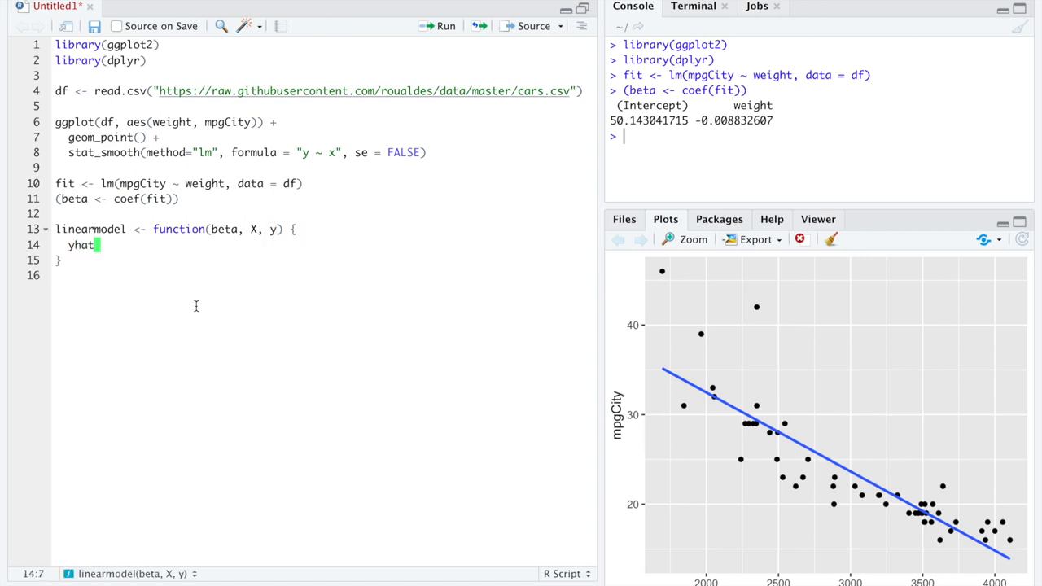
type("<- apply")
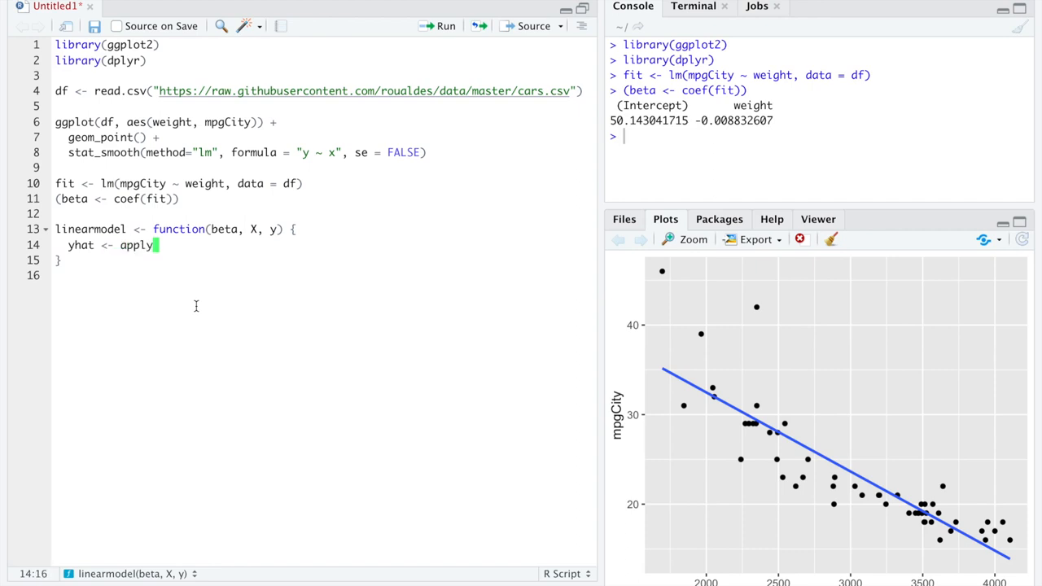
type("(X, 1,")
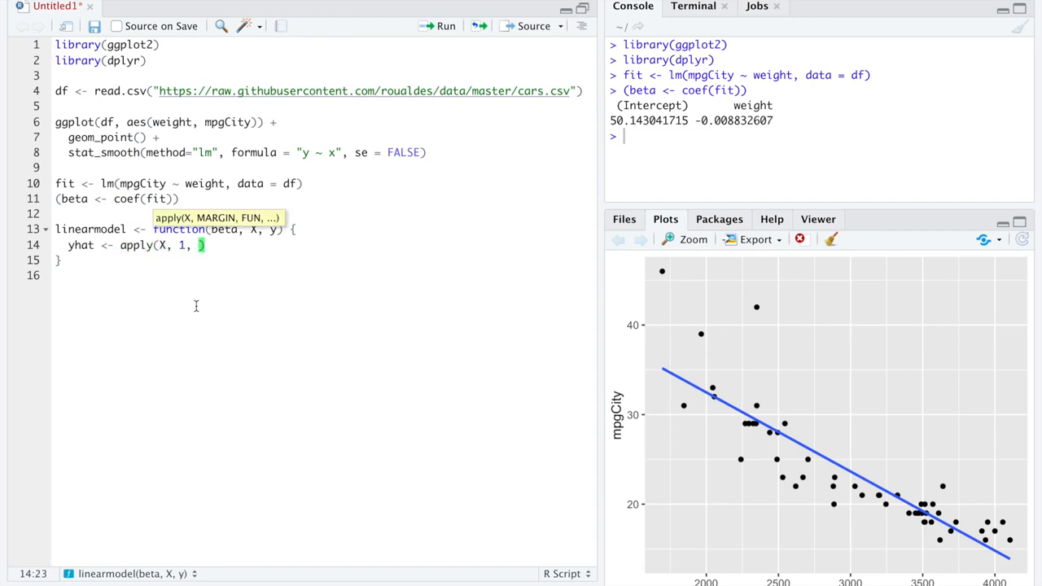
type("function(row")
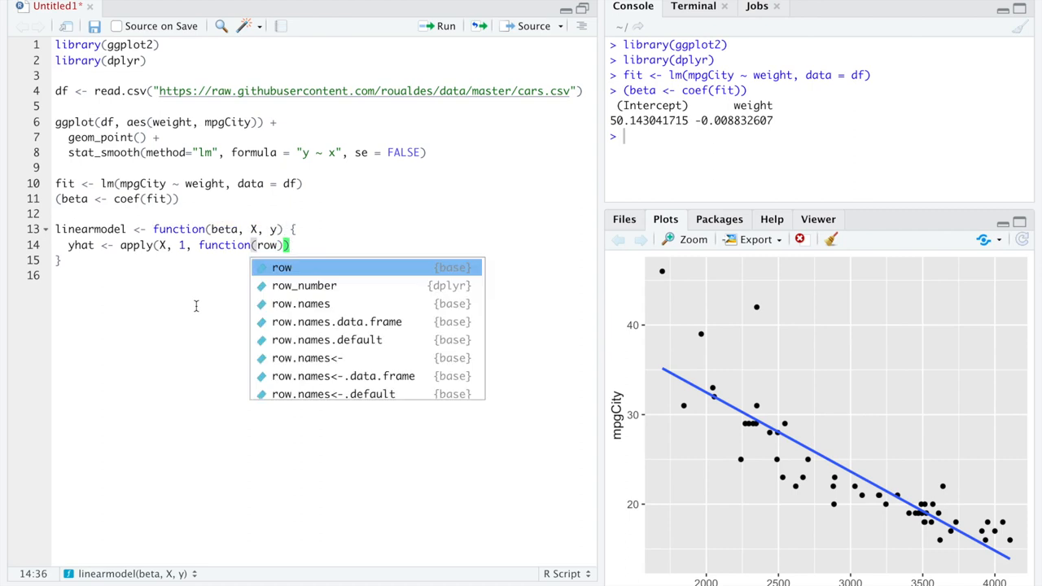
type("sum(beta *")
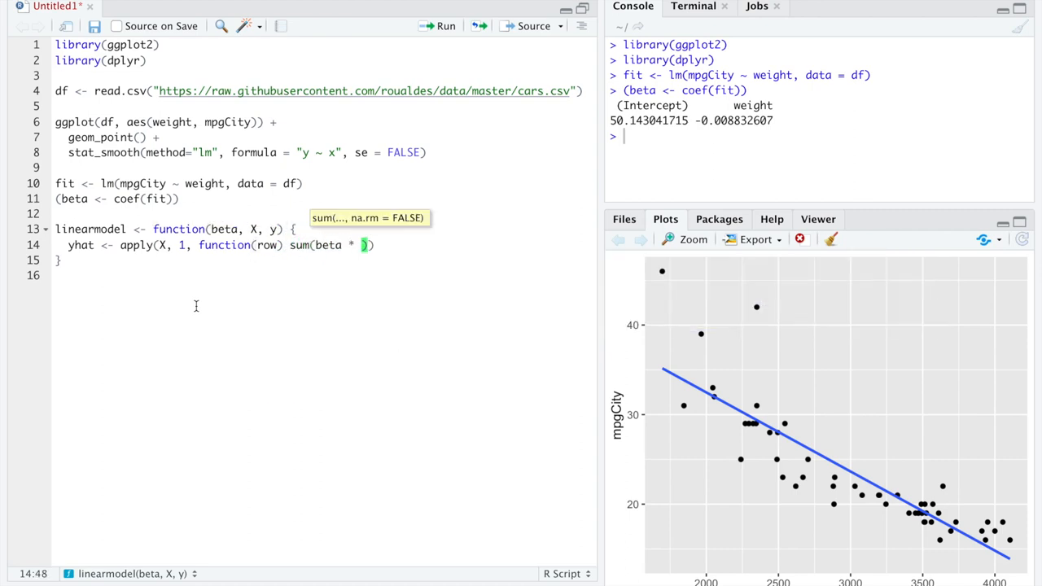
type("row")
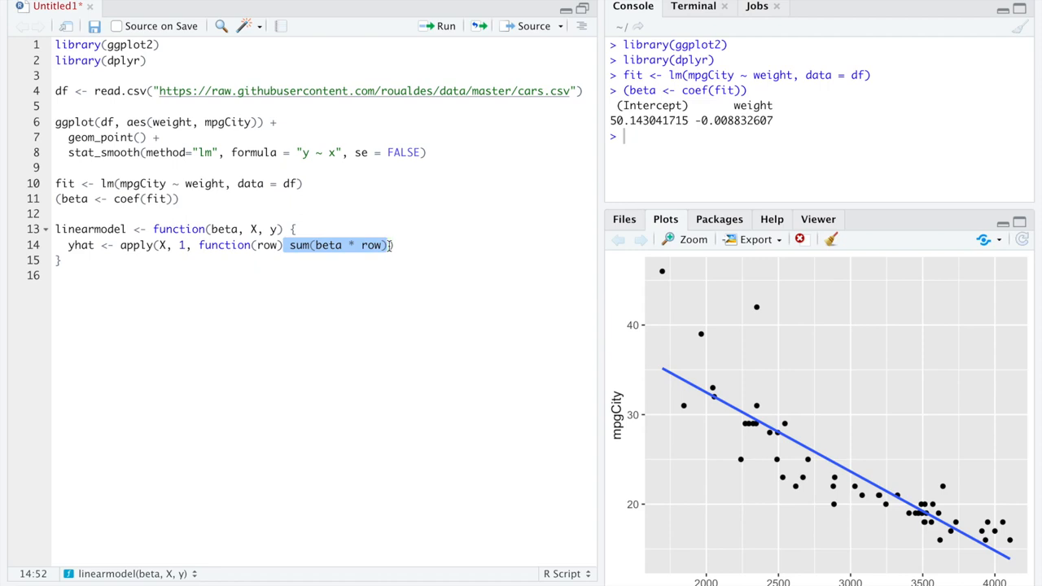
mouse_move(290, 264)
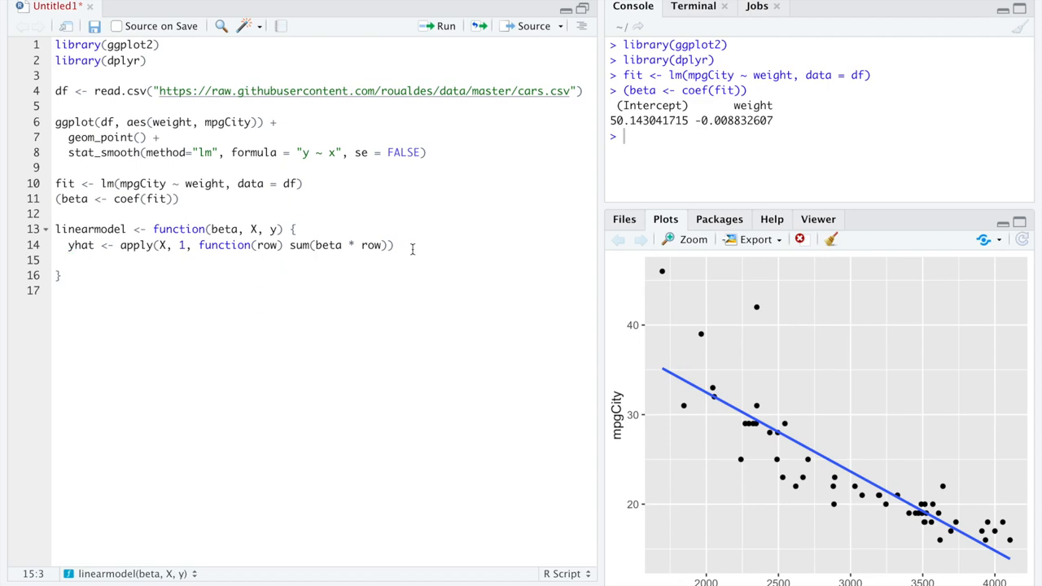
type("sum(")
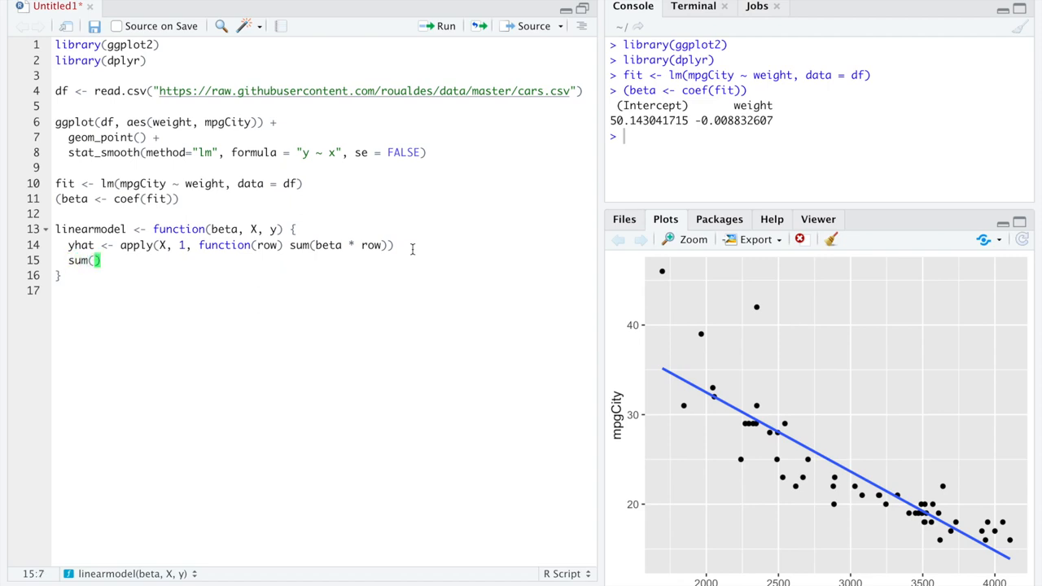
type("(y - yhat")
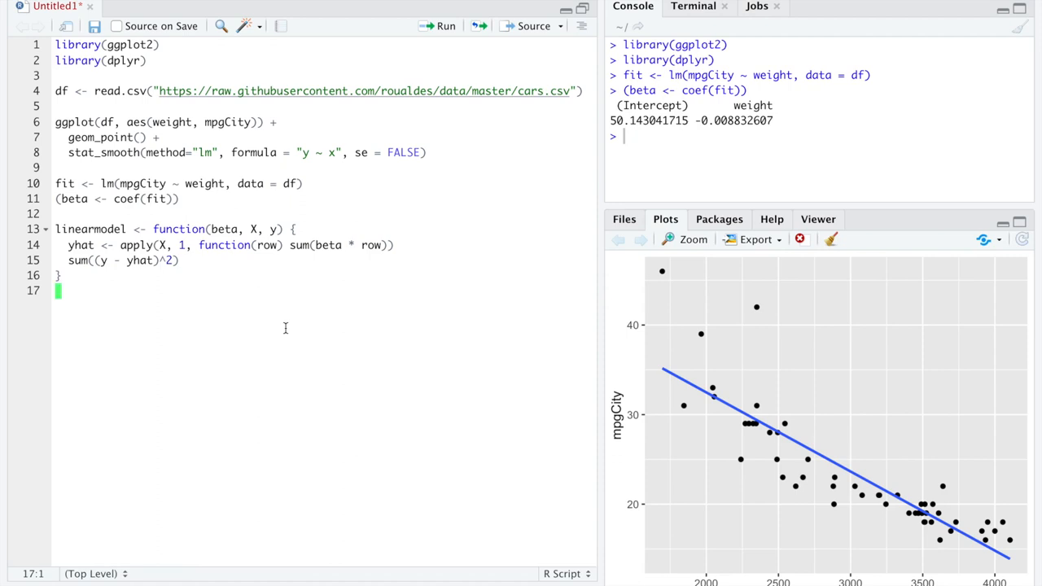
Define y <- df$mpgCity and X <- model.matrix(~ weight, data = df)
key("Return")
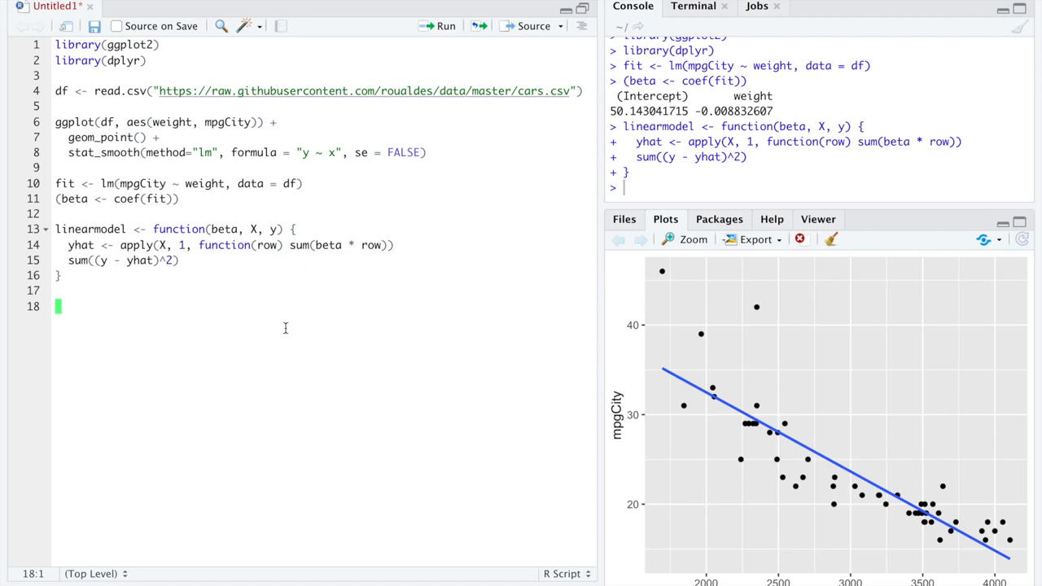
type("y <-")
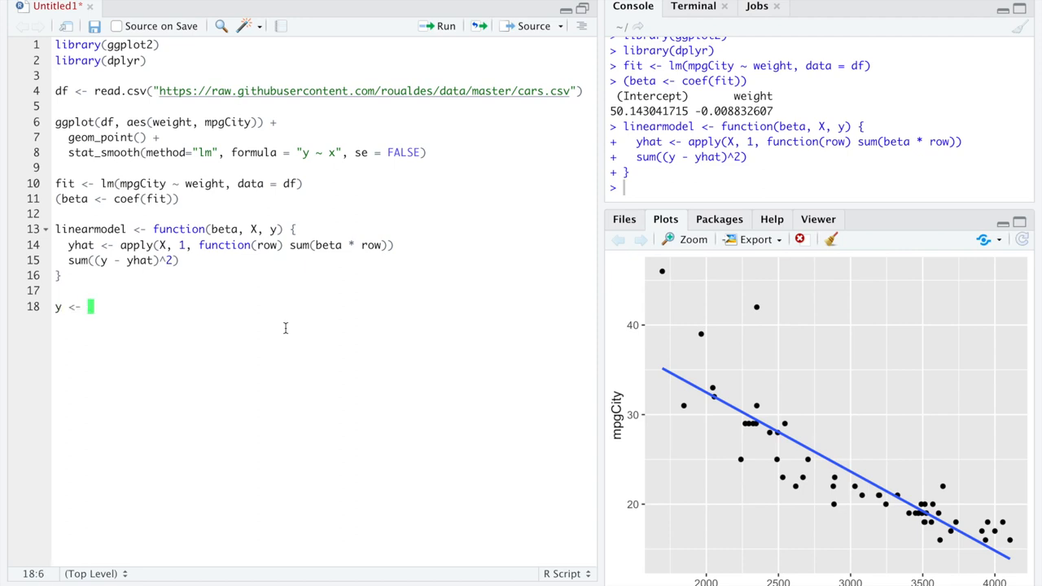
type("df")
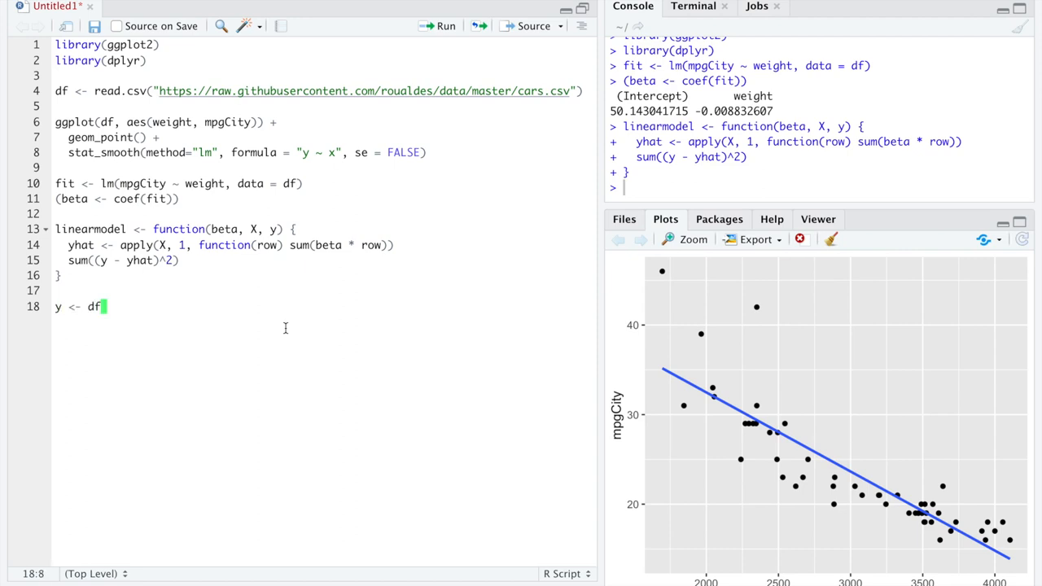
type("$mpgCity")
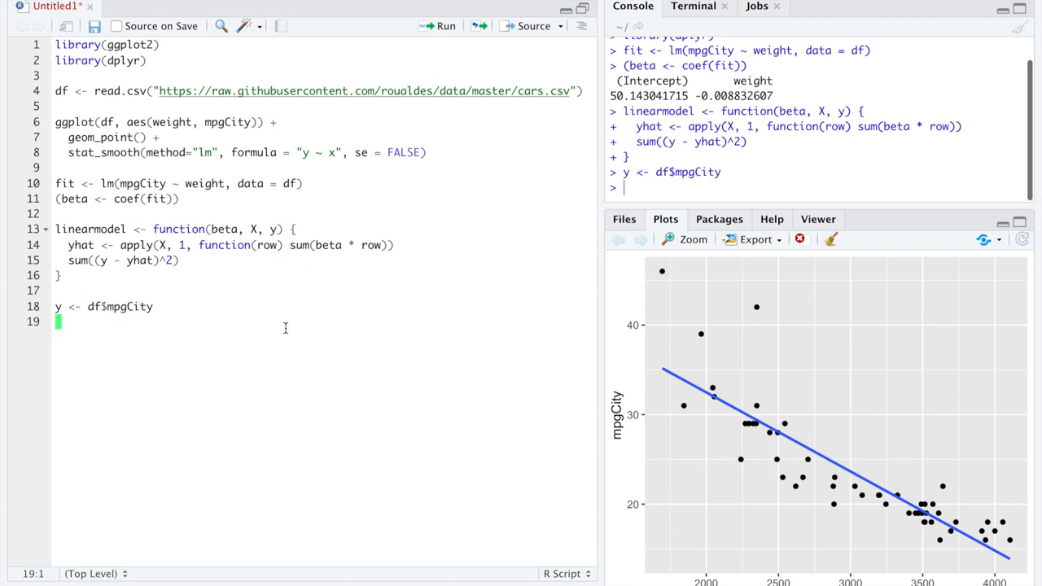
type("X <- model.matrix(")
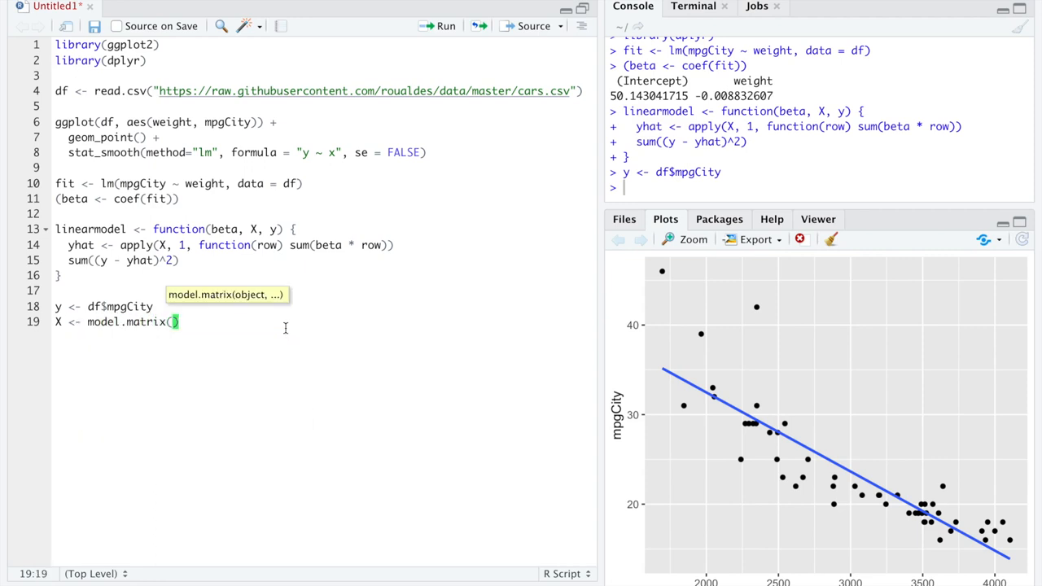
type("~ weigt")
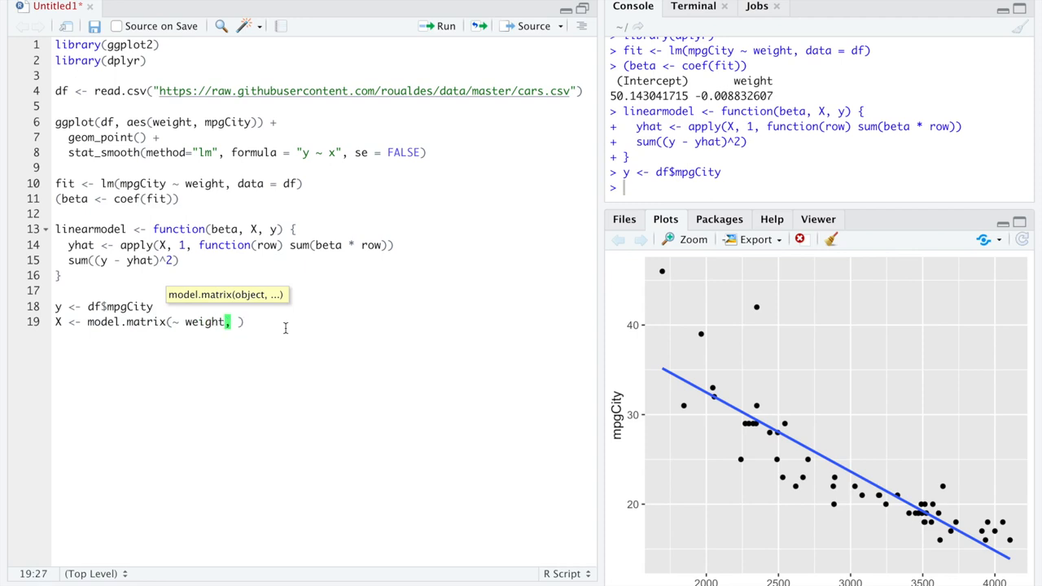
type(", data = df")
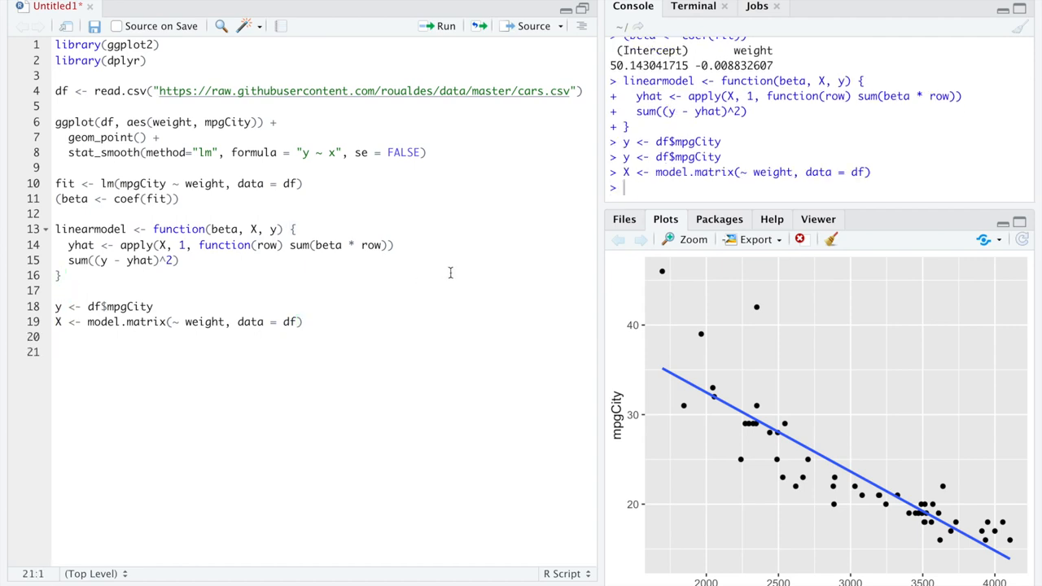
Write optim(rnorm(2), linearmodel, method="L-BFGS-B" to minimise the loss
type("opti")
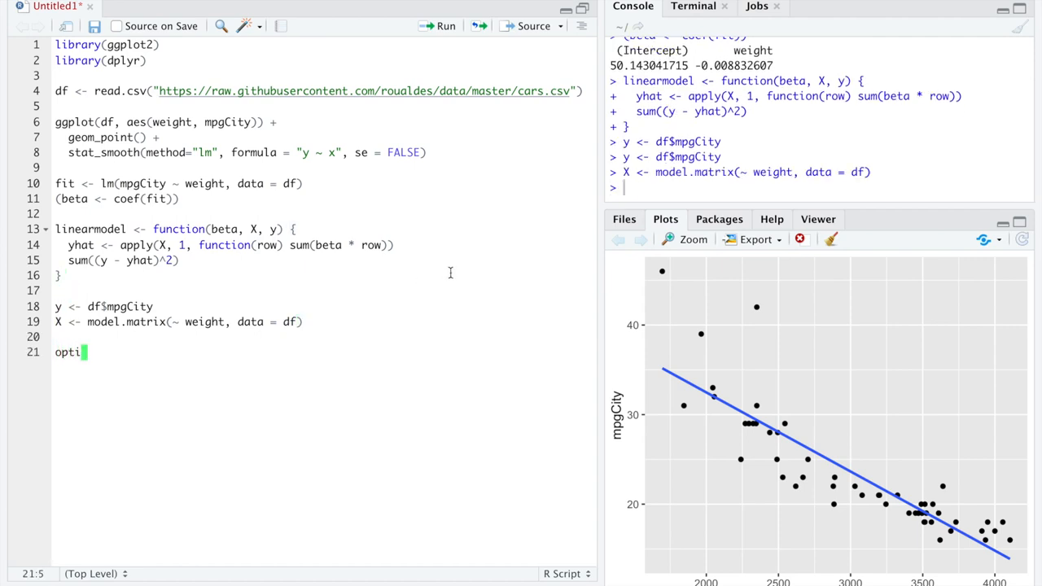
type("m(")
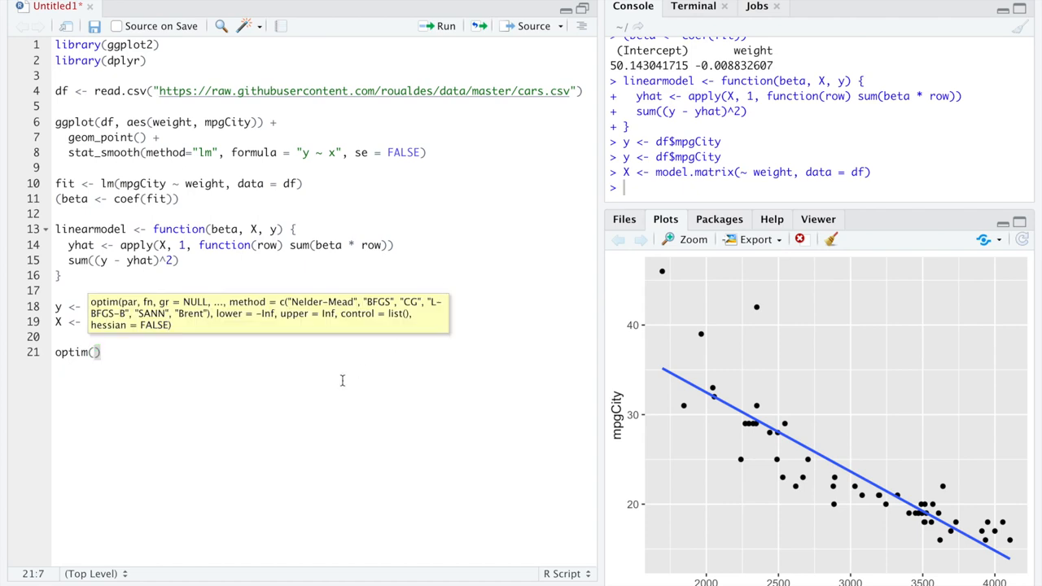
type("rnorm(2")
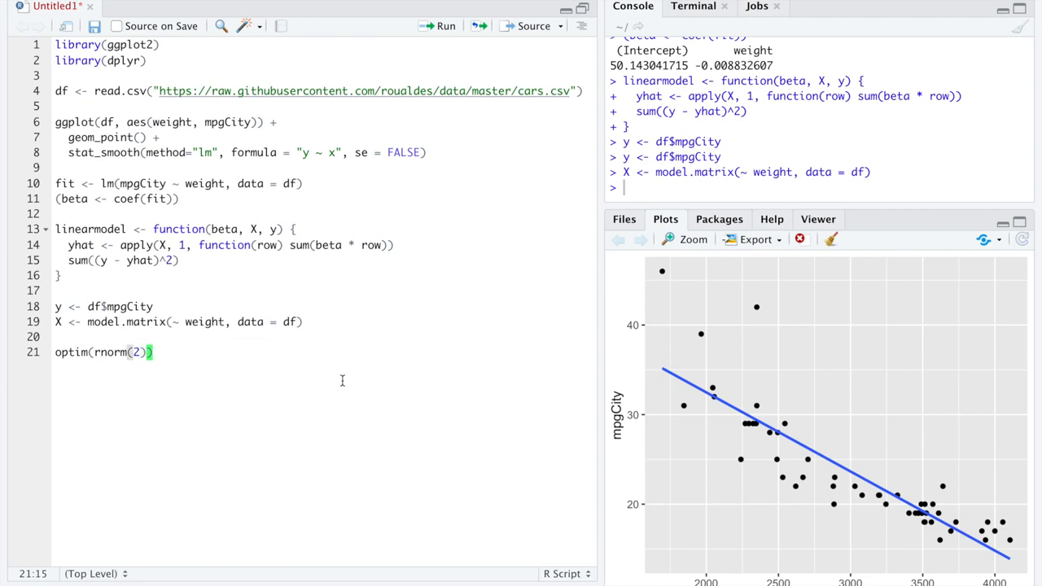
type(",")
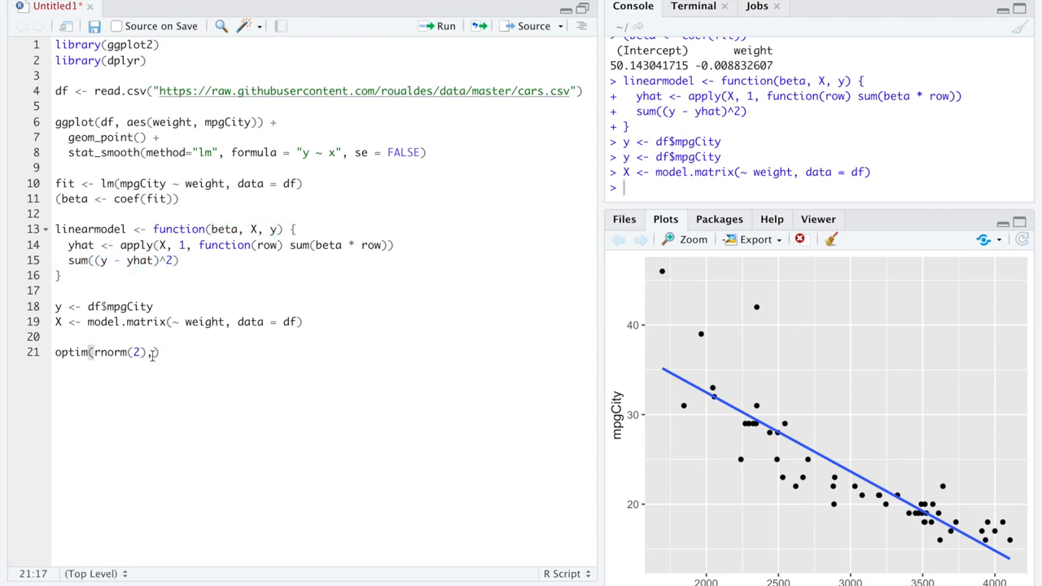
type("linearmoe")
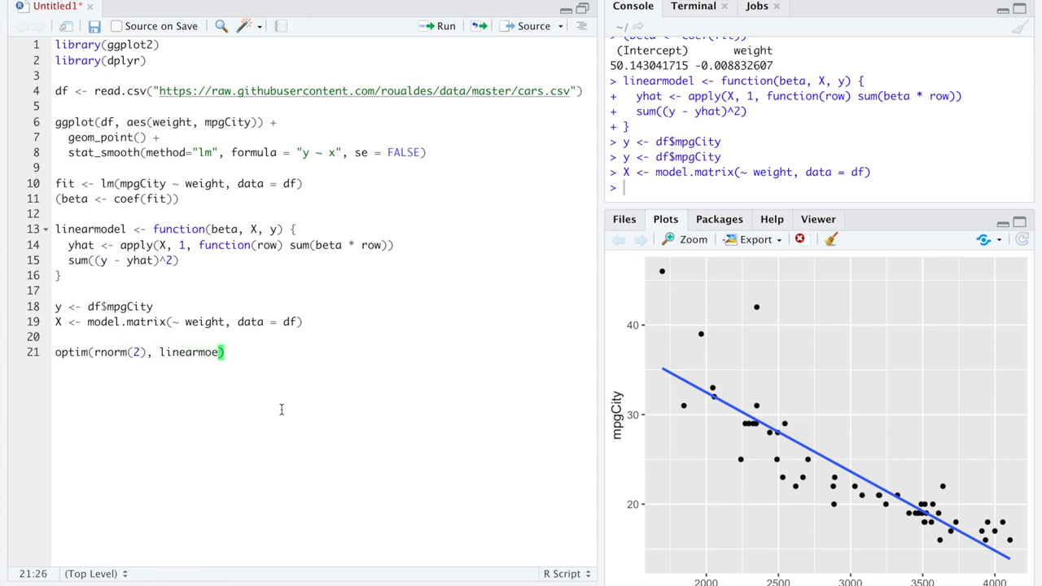
type("del")
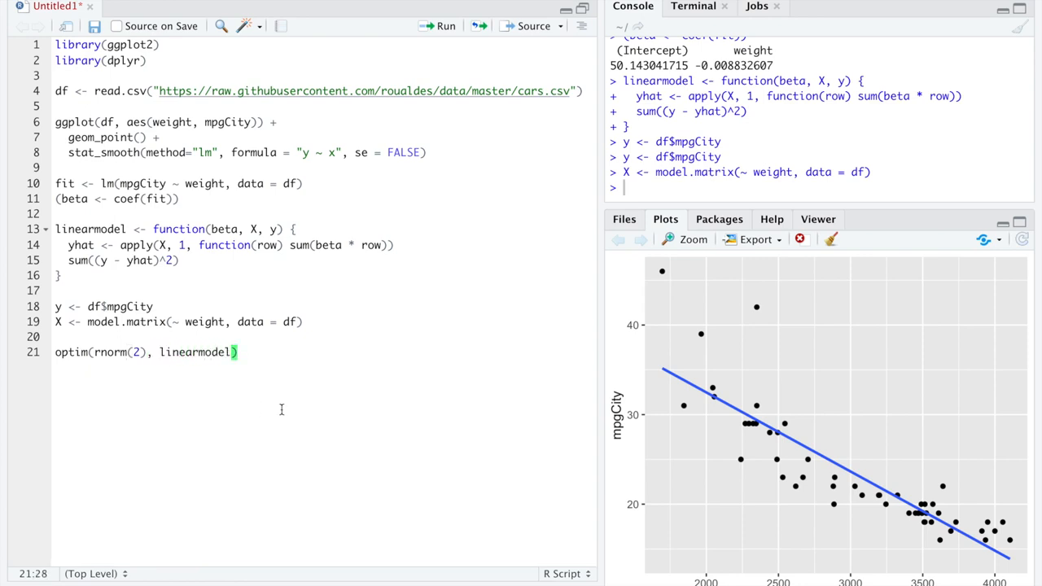
type(", method=\"")
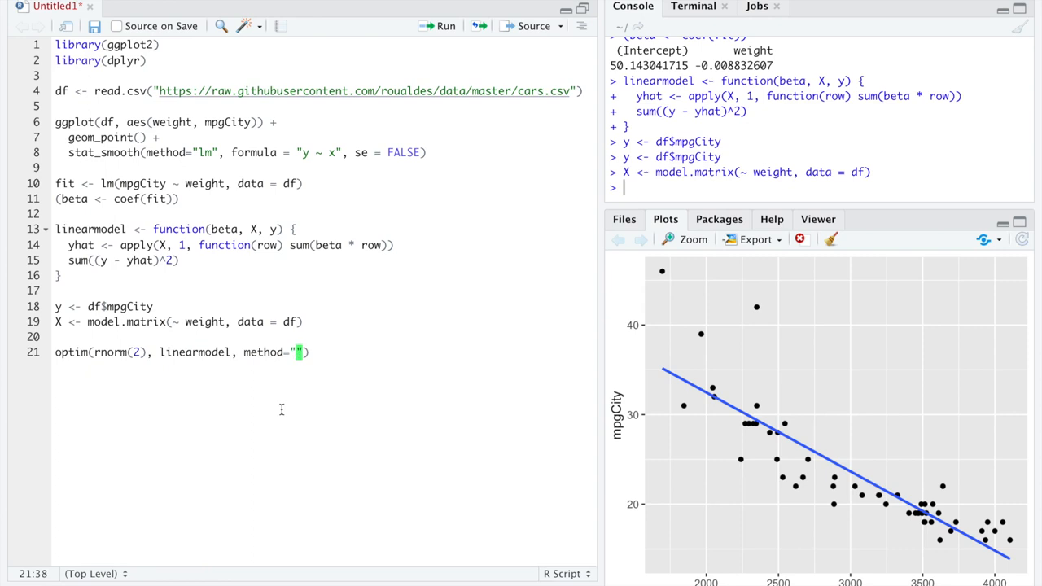
type("L-BFG")
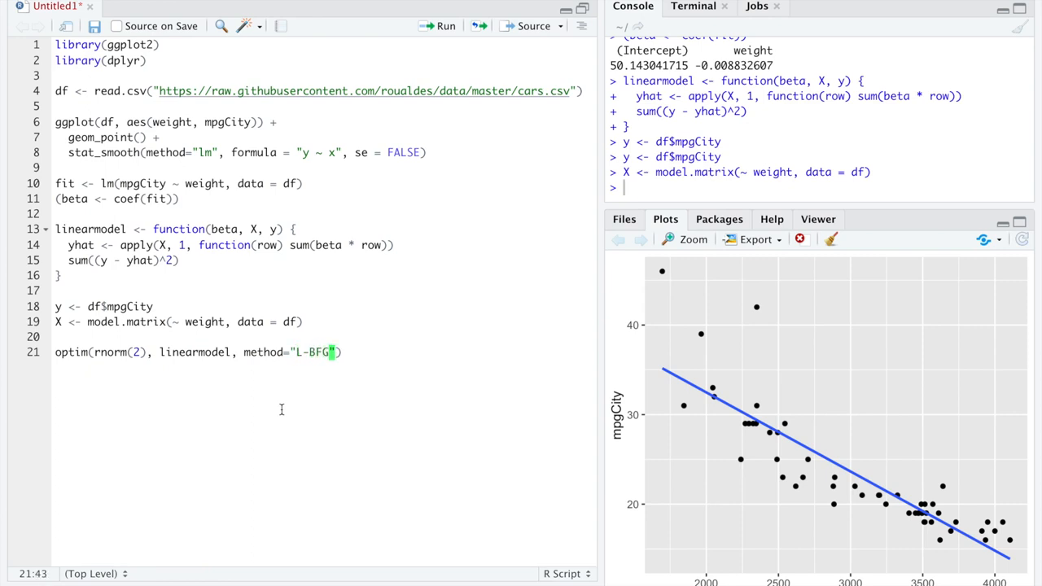
type("S-B")
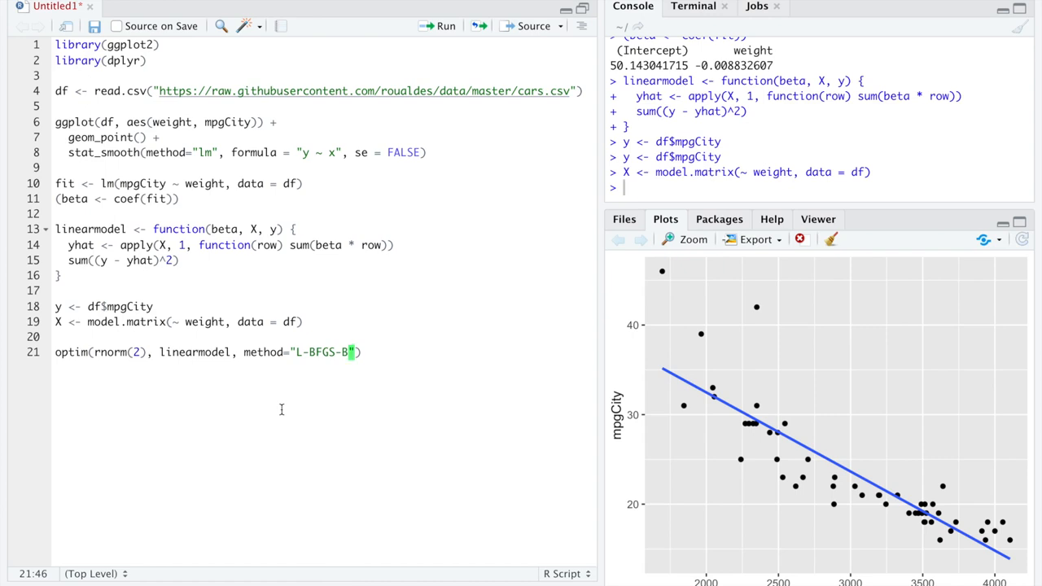
mouse_move(281, 424)
type(", ")
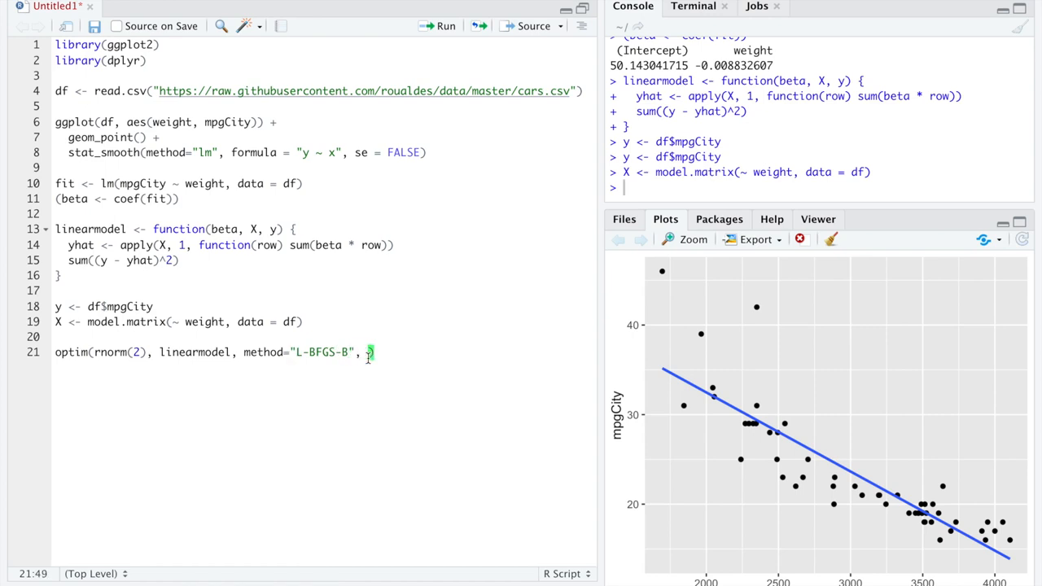
Pass the data arguments X = X and y = y to the optim call
type("X = X,")
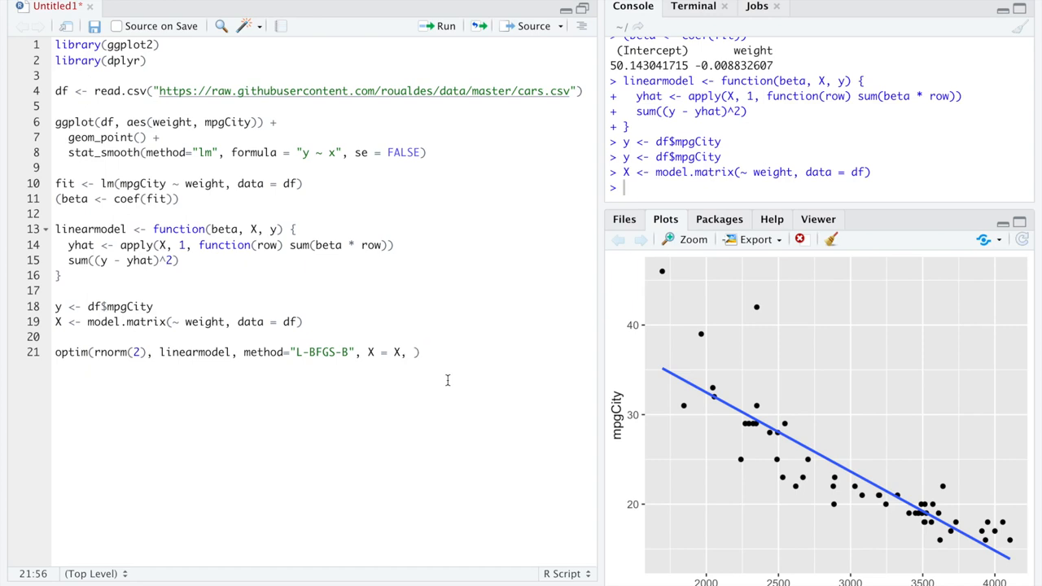
type("y =")
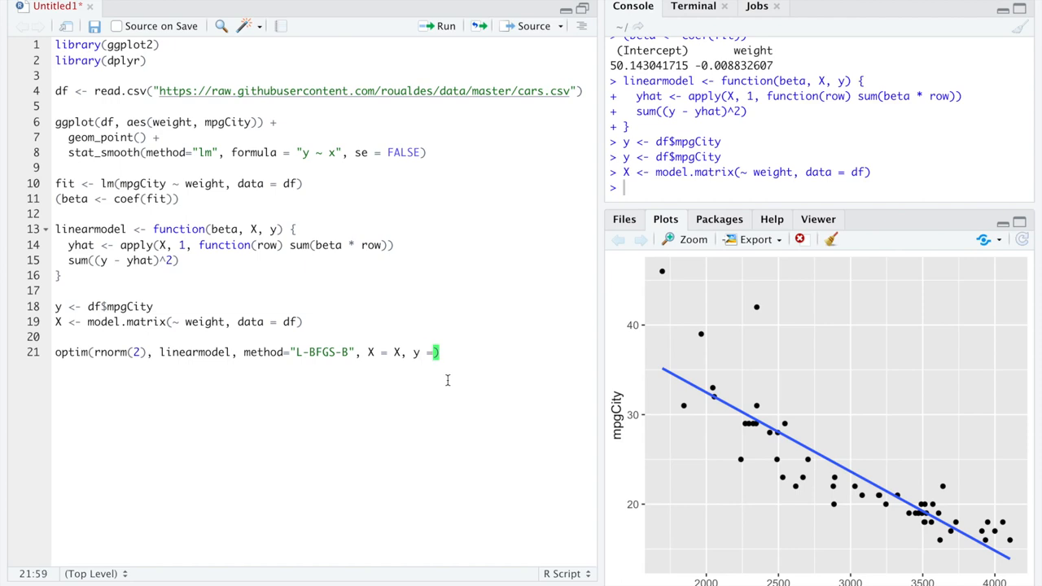
key("space")
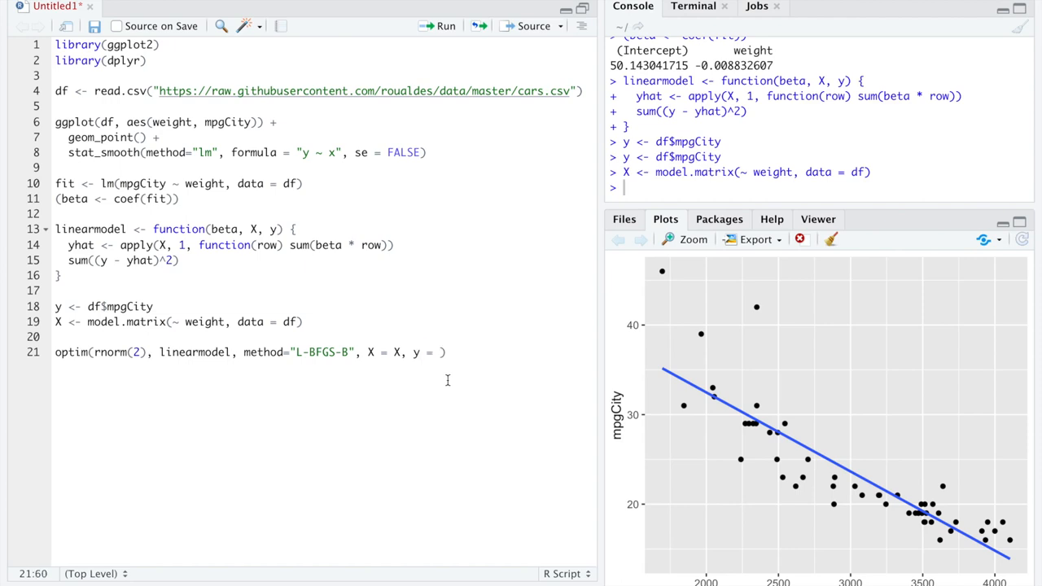
type("y")
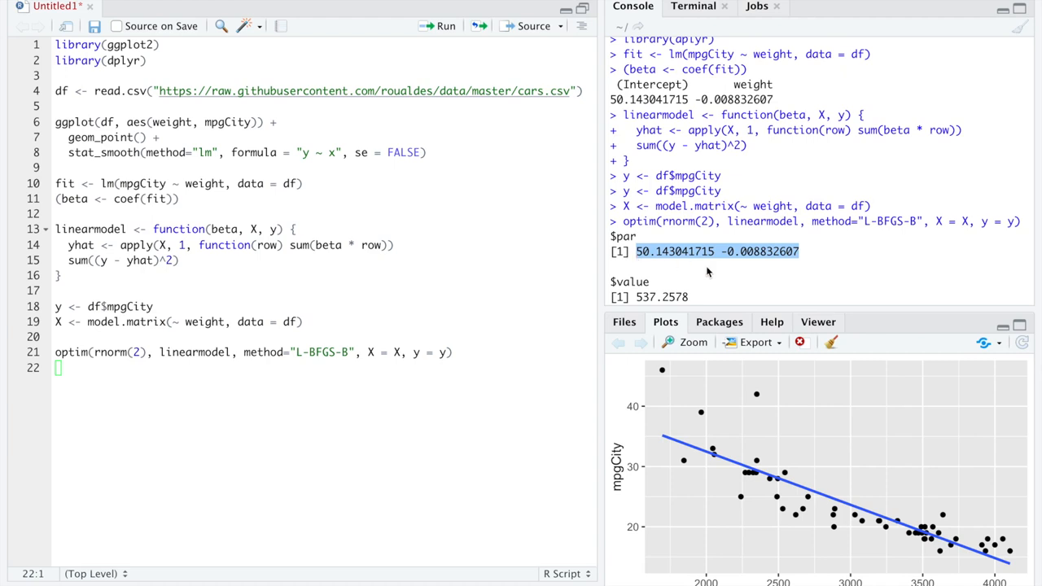
mouse_move(653, 209)
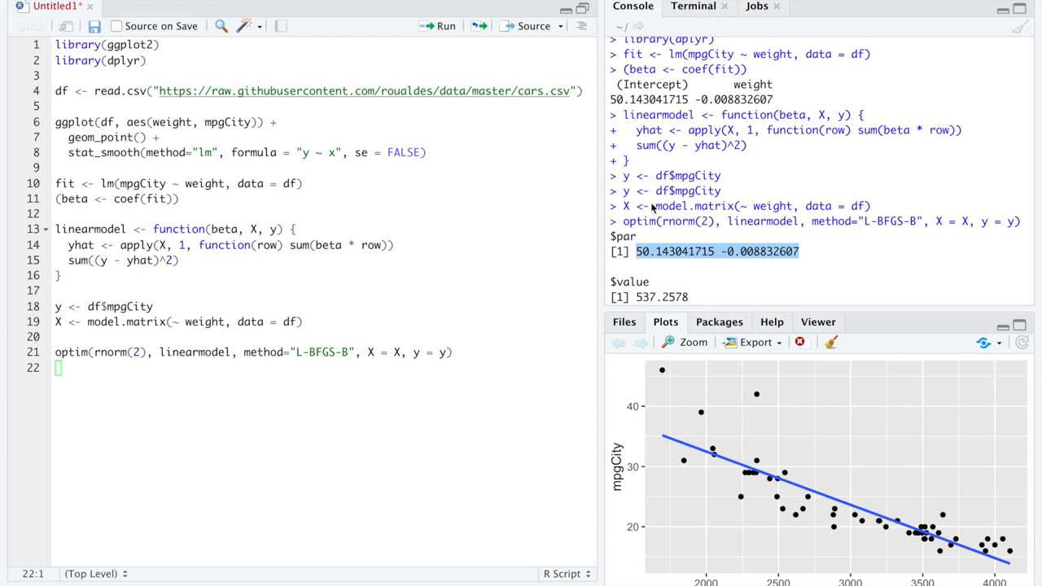
mouse_move(696, 102)
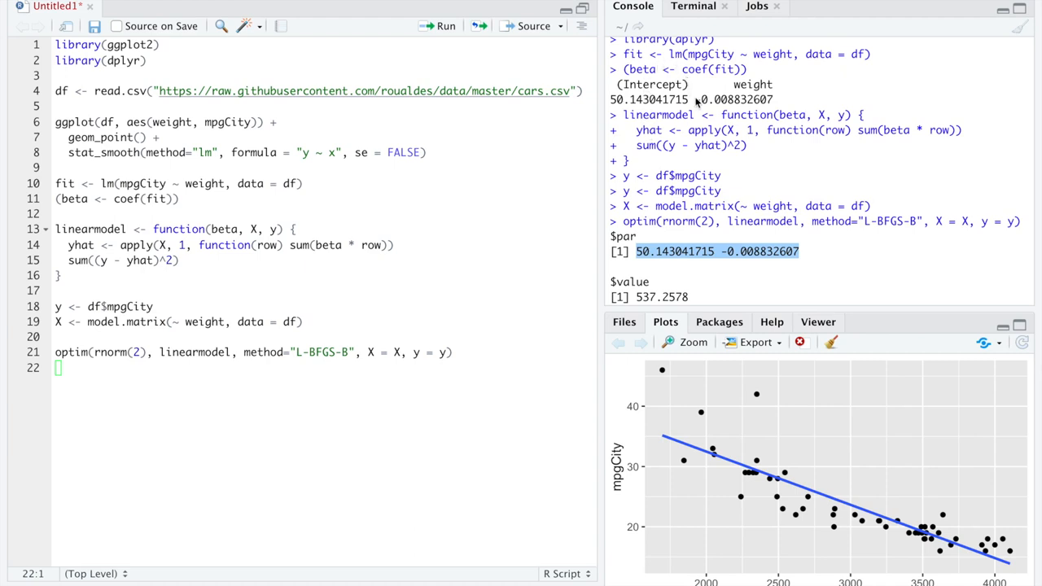
mouse_move(718, 128)
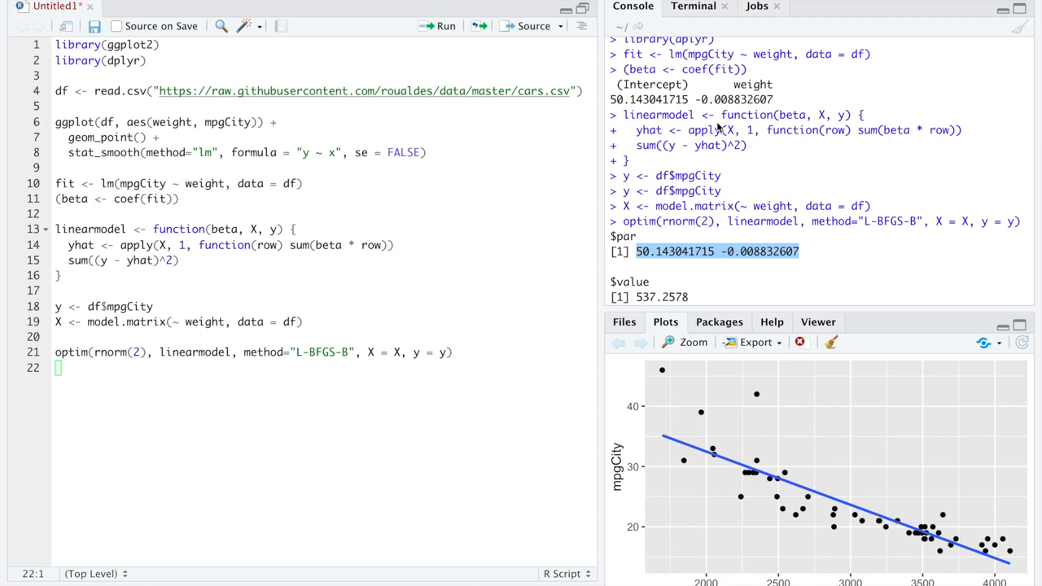
mouse_move(680, 68)
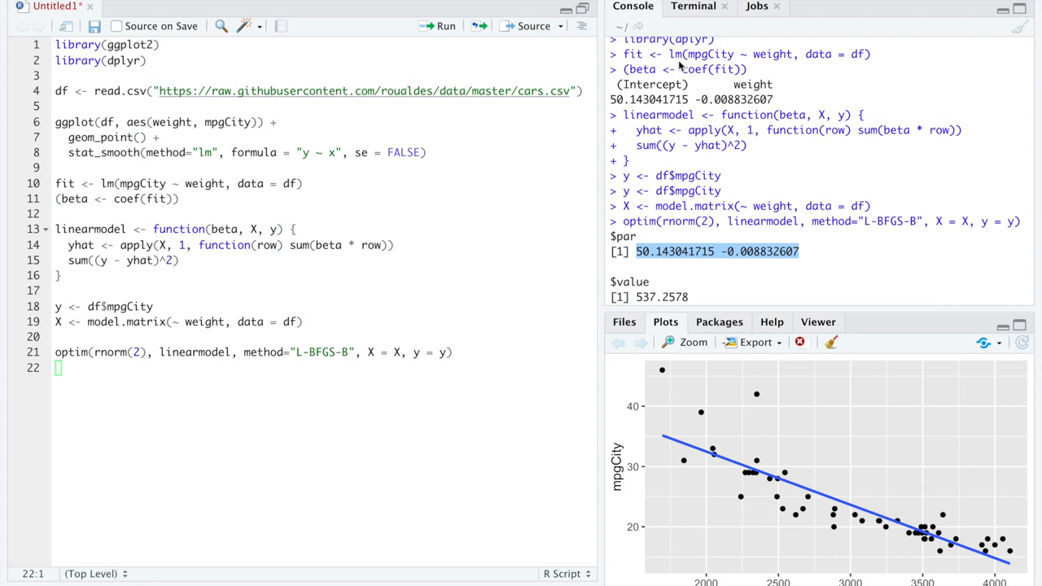